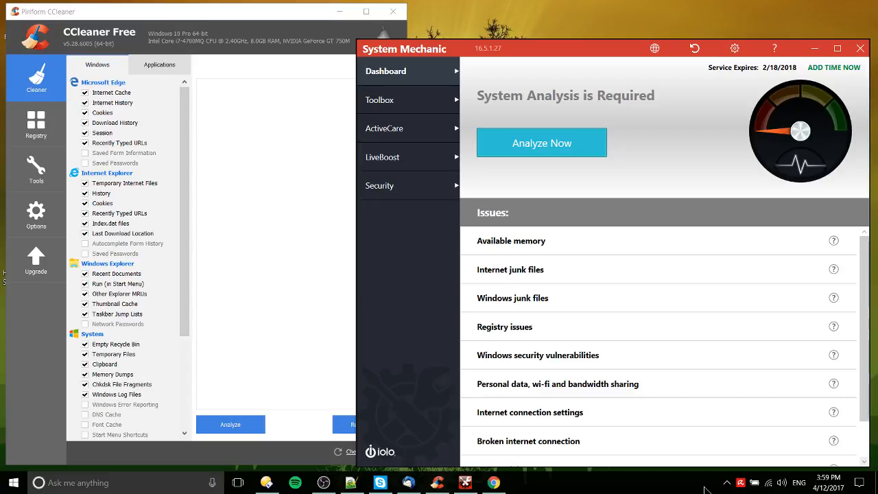
mouse_move(488, 225)
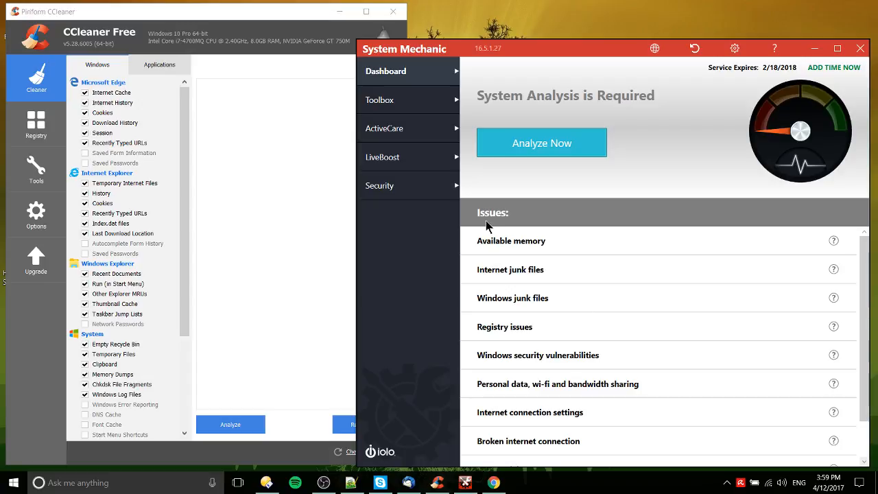
mouse_move(273, 115)
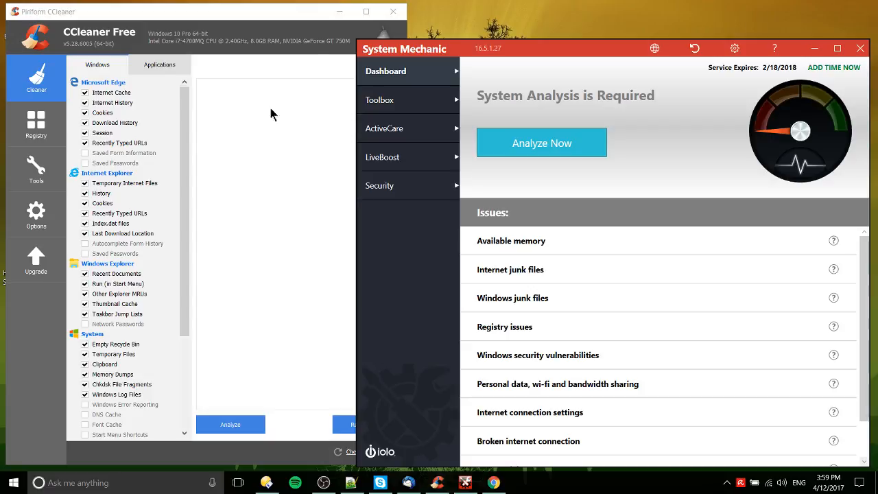
mouse_move(216, 69)
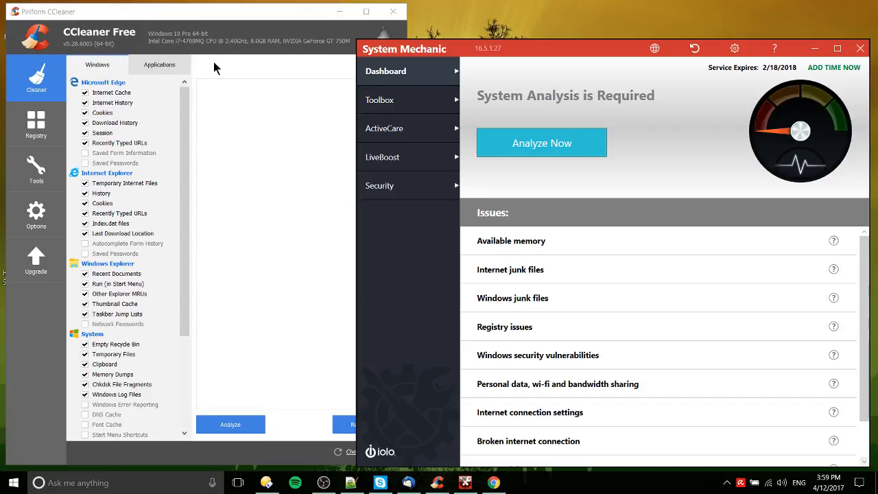
mouse_move(216, 78)
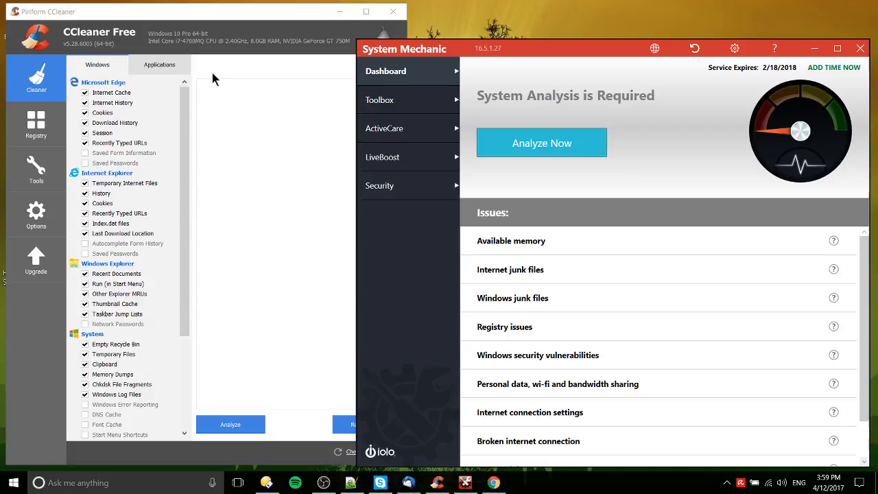
mouse_move(525, 67)
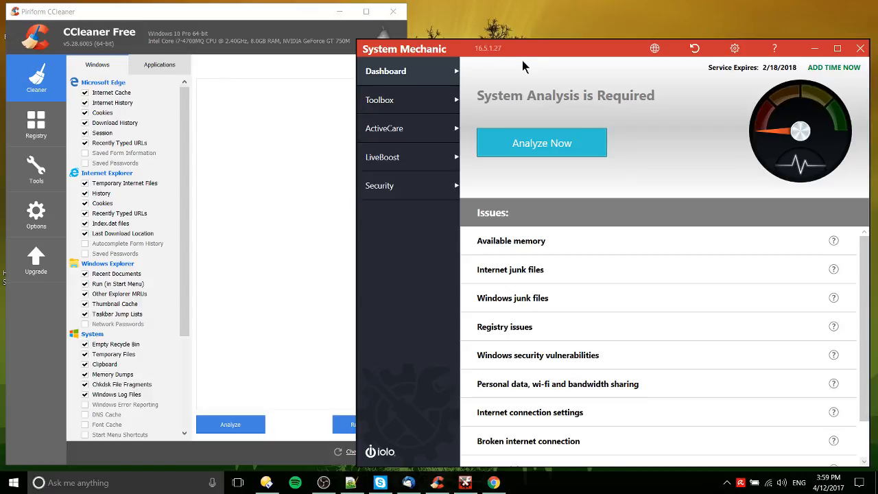
mouse_move(521, 74)
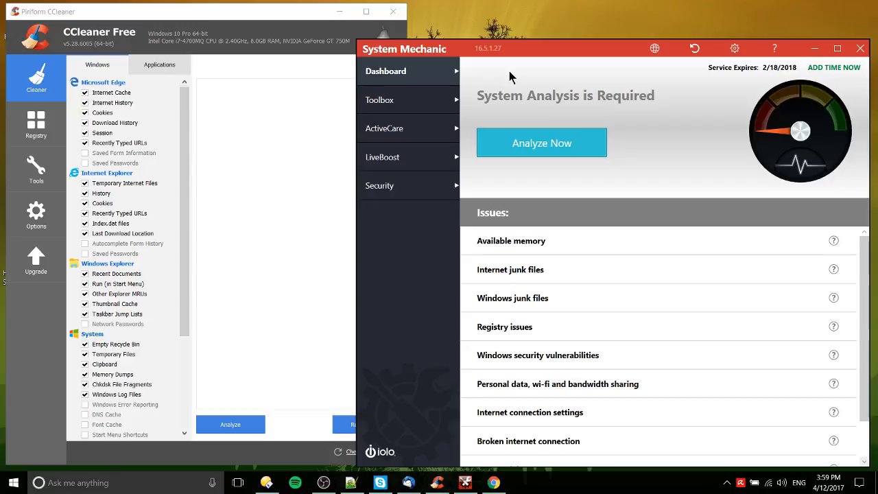
mouse_move(544, 95)
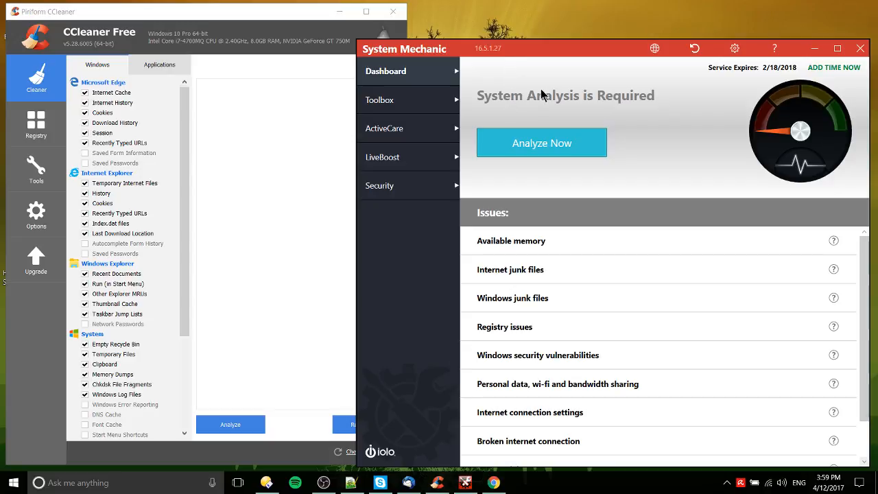
mouse_move(552, 91)
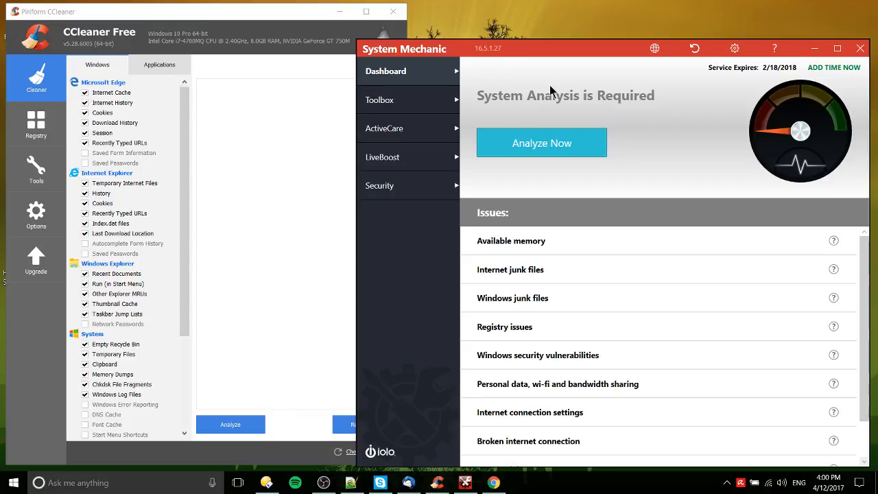
mouse_move(487, 77)
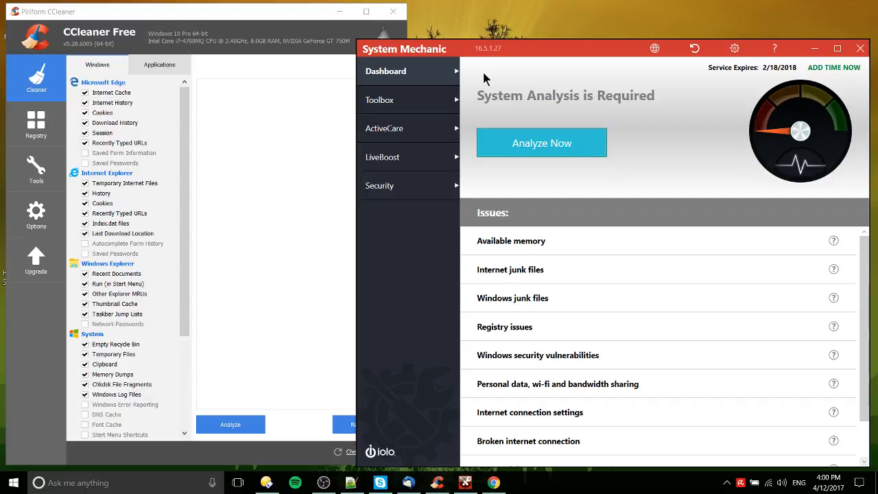
mouse_move(519, 108)
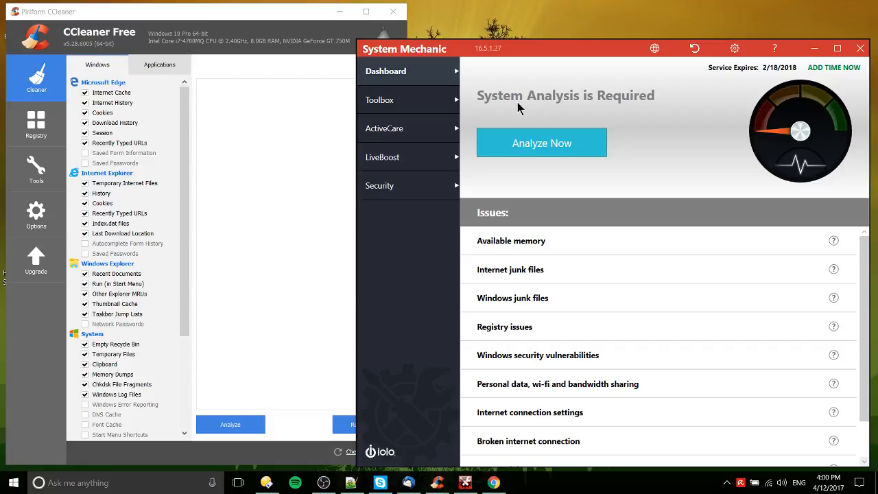
mouse_move(524, 113)
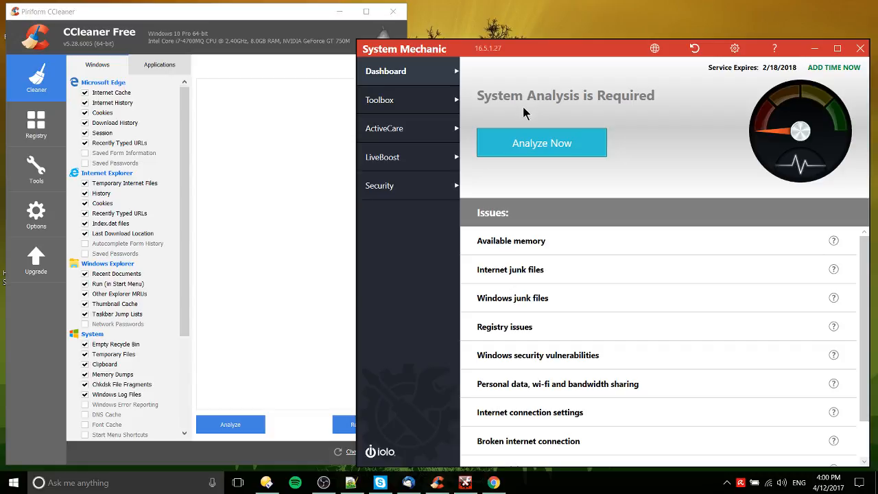
mouse_move(556, 91)
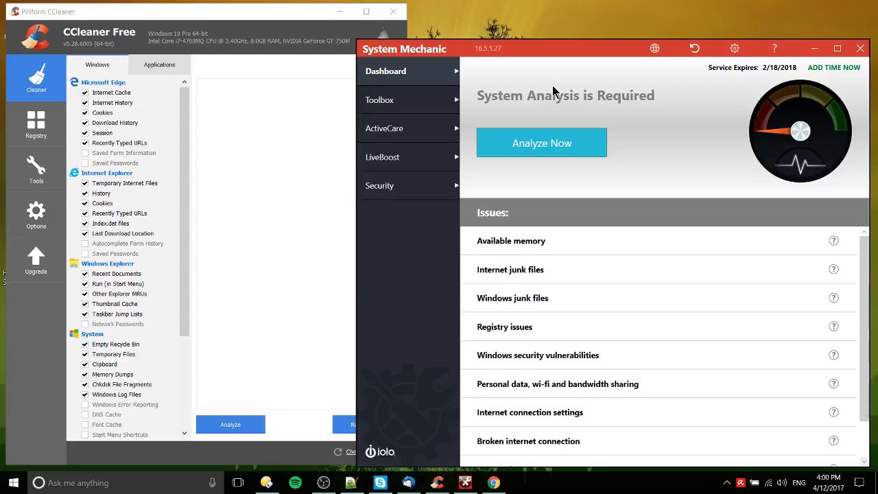
mouse_move(399, 99)
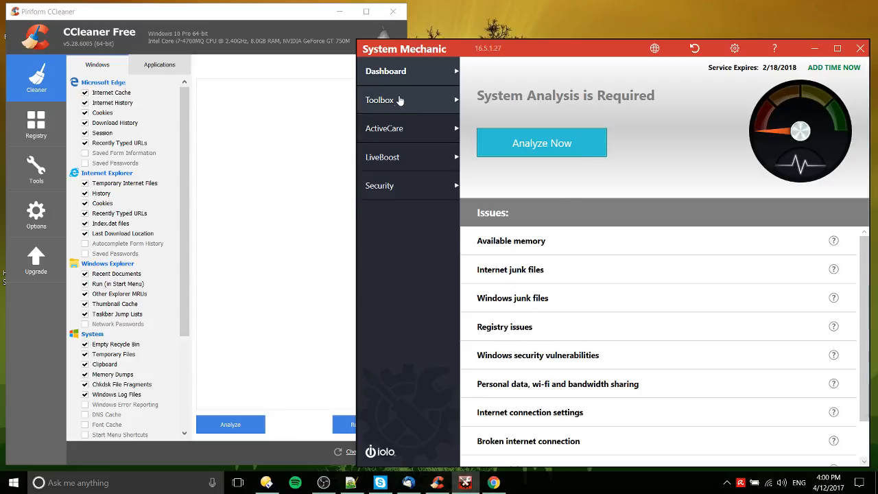
Step: Look over System Mechanic's ActiveCare settings, then view the LiveBoost real-time processor status
click(384, 99)
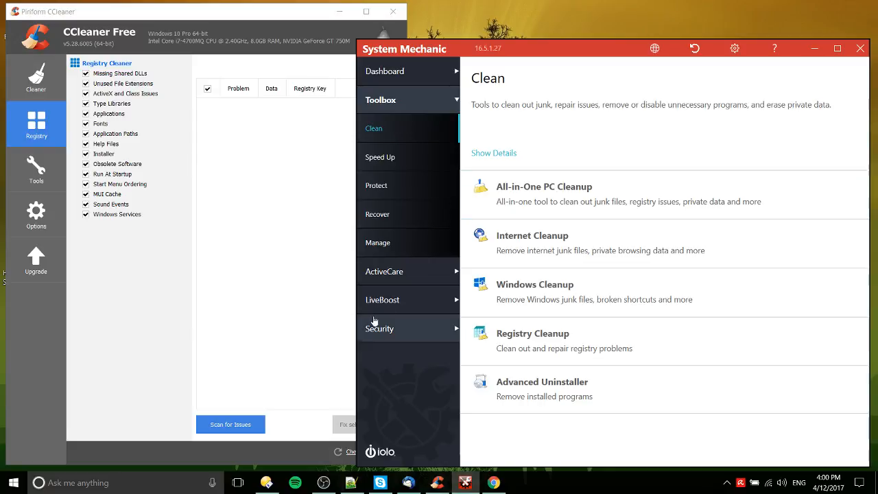
mouse_move(445, 283)
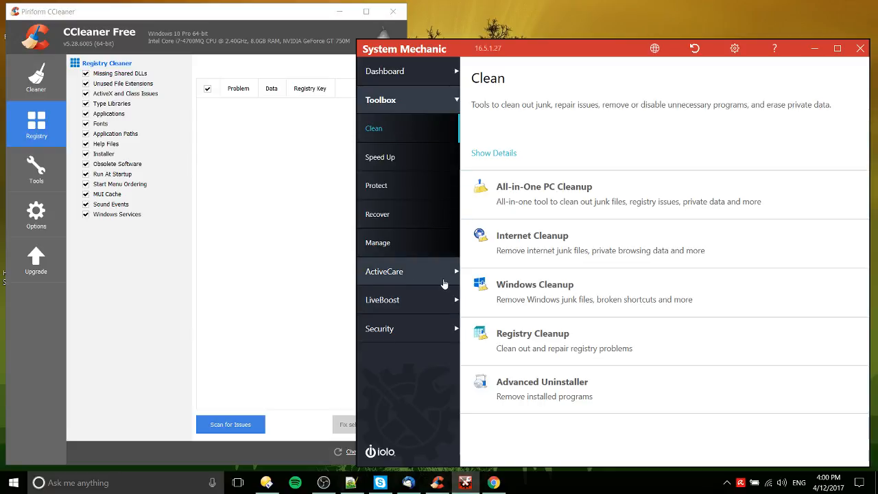
click(385, 271)
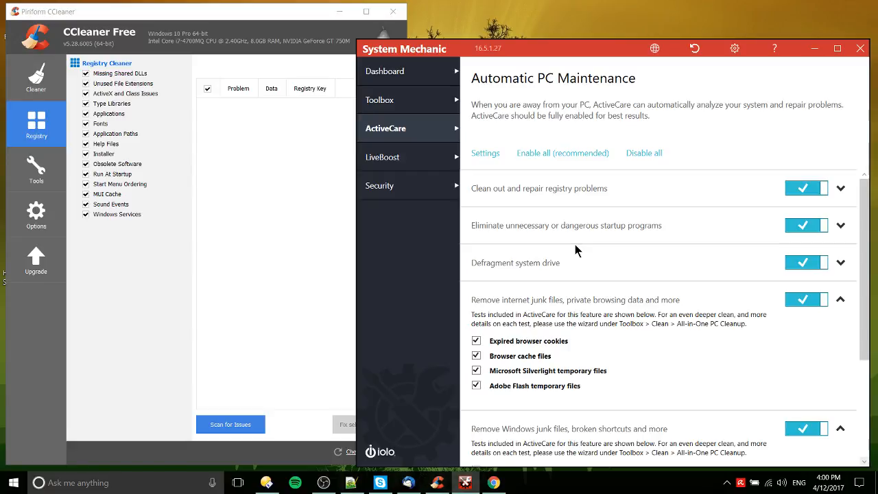
click(384, 156)
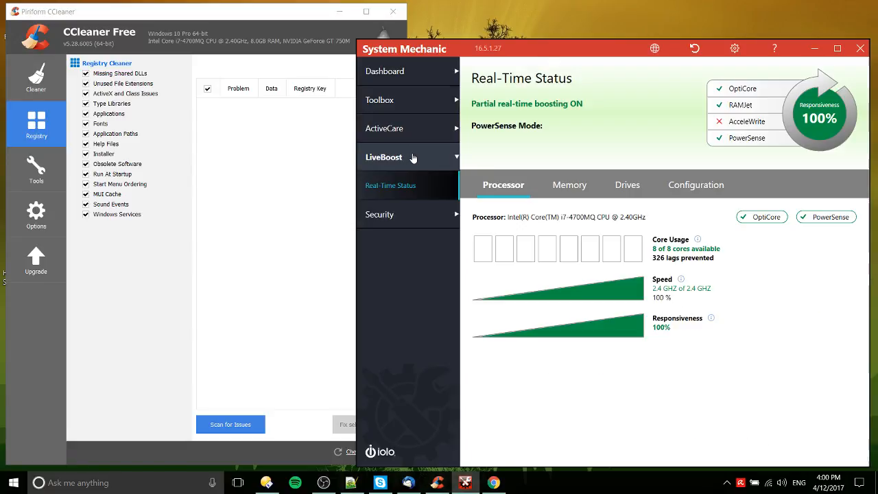
mouse_move(625, 159)
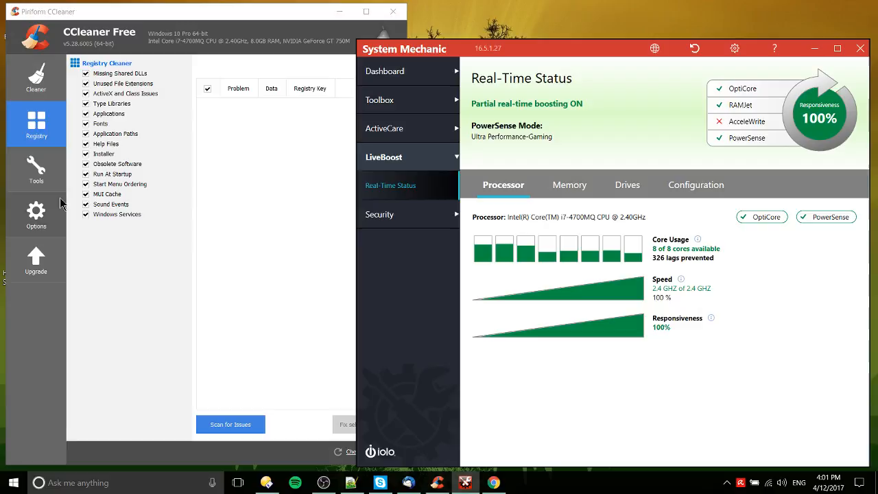
Step: Review CCleaner's startup program list, move System Mechanic aside, and return to the Cleaner
click(36, 169)
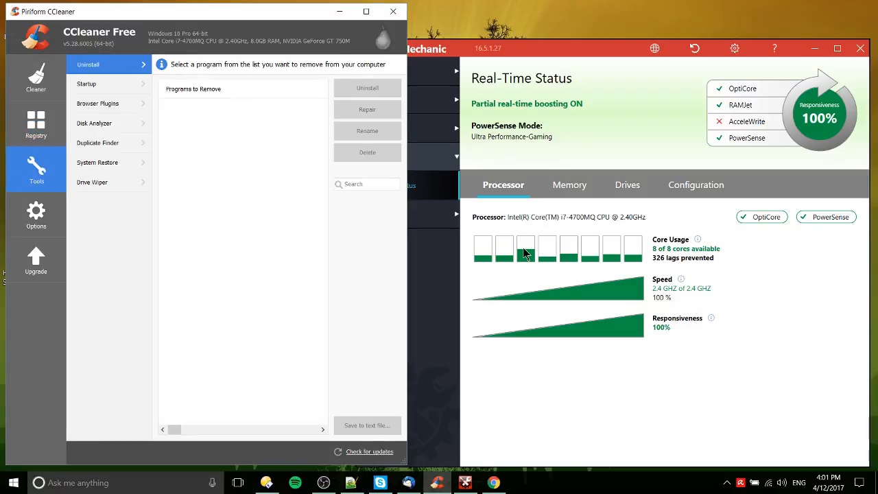
mouse_move(110, 123)
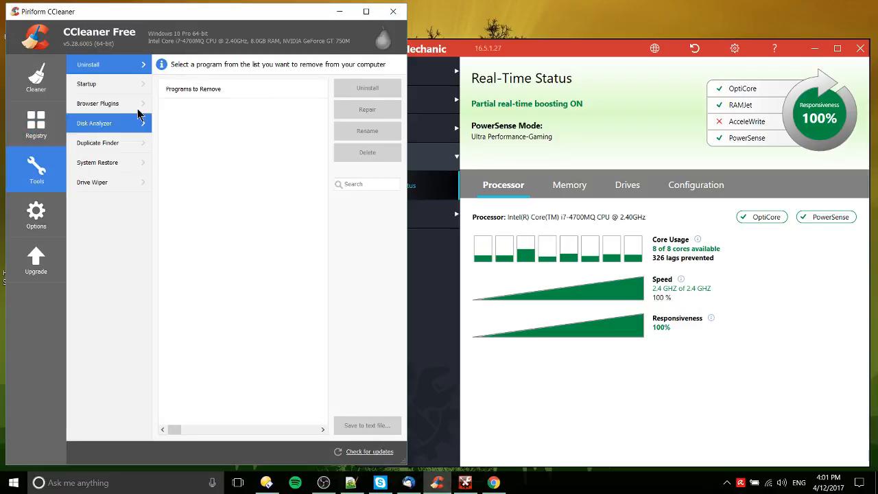
click(86, 84)
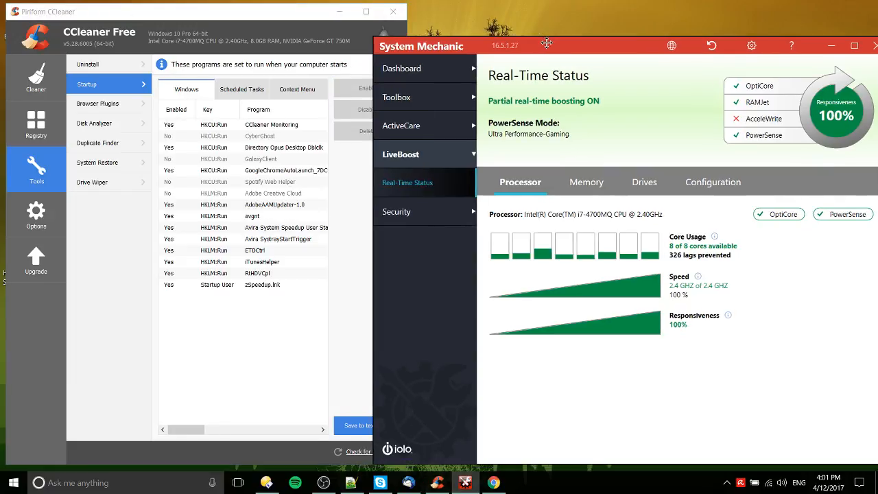
drag(547, 43, 518, 32)
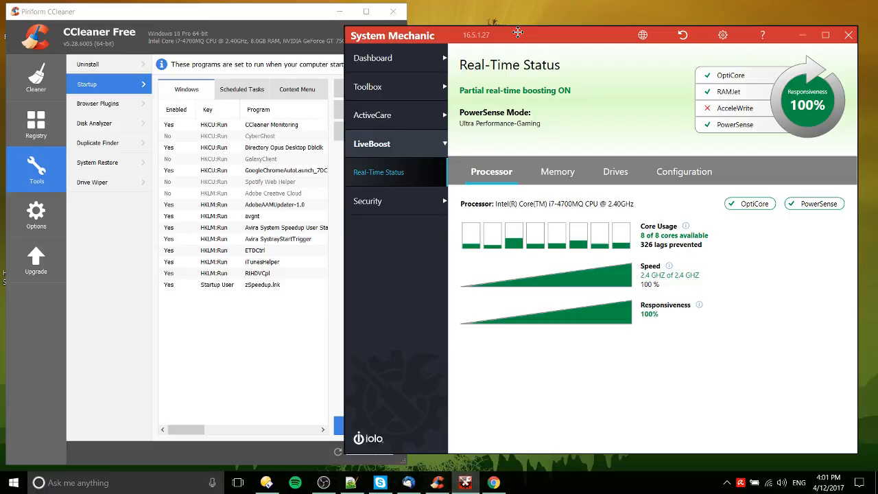
mouse_move(507, 30)
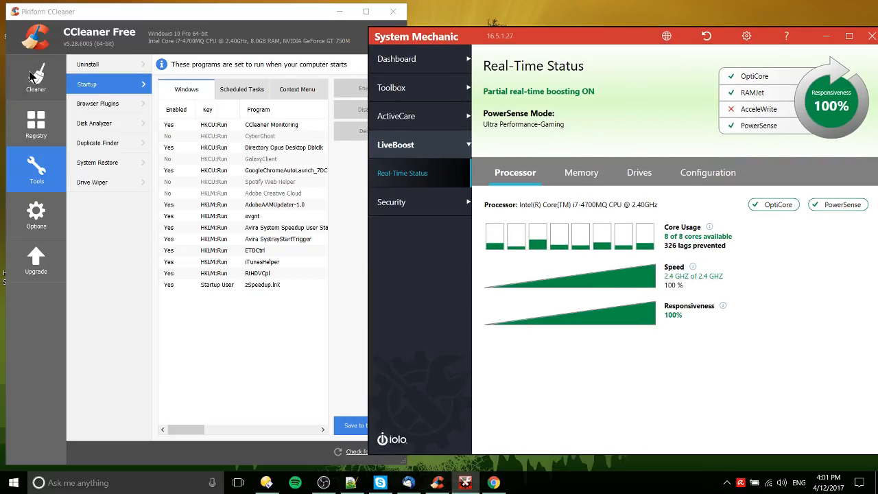
mouse_move(237, 260)
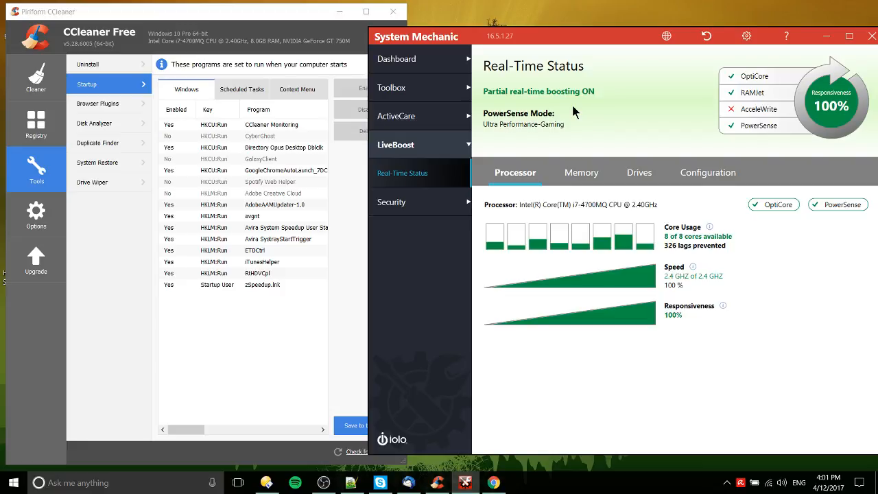
mouse_move(189, 353)
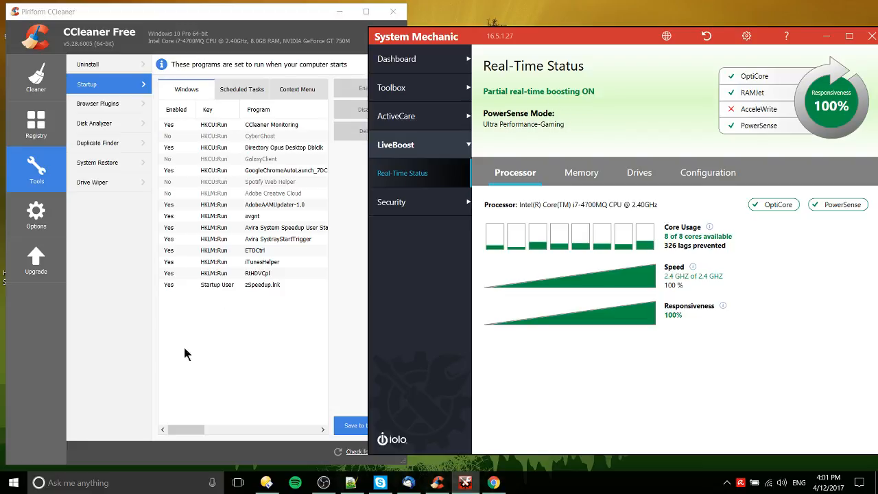
click(36, 76)
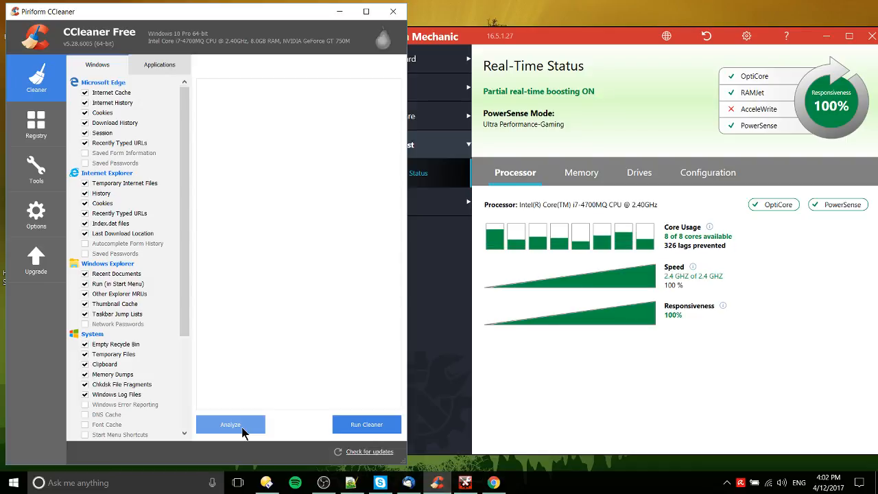
Step: Start CCleaner's junk analysis, allow closing Chrome, and launch System Mechanic's full analysis
click(231, 424)
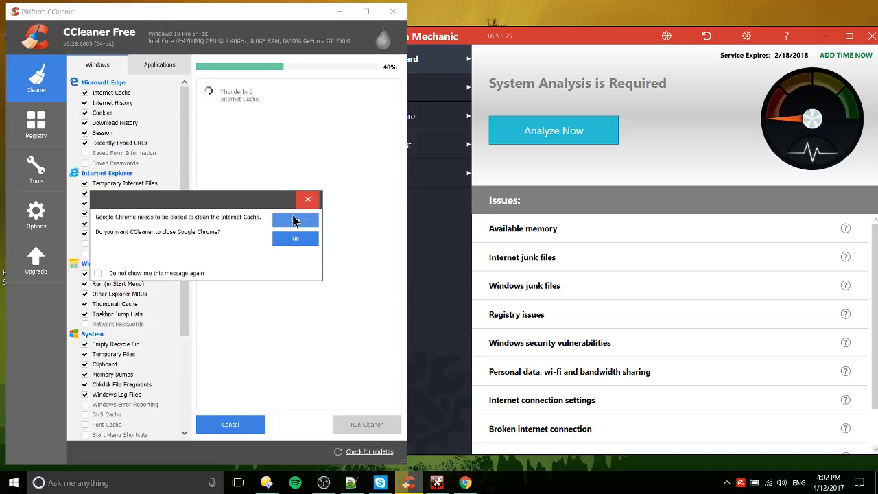
click(295, 220)
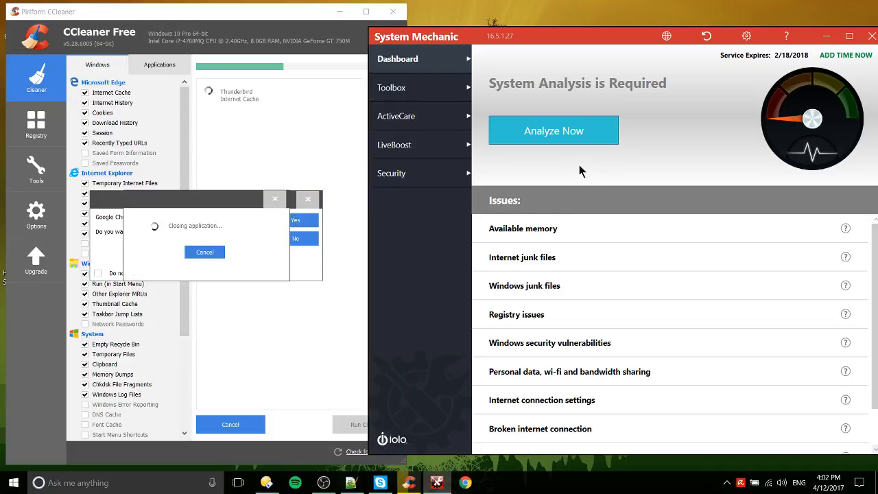
click(553, 130)
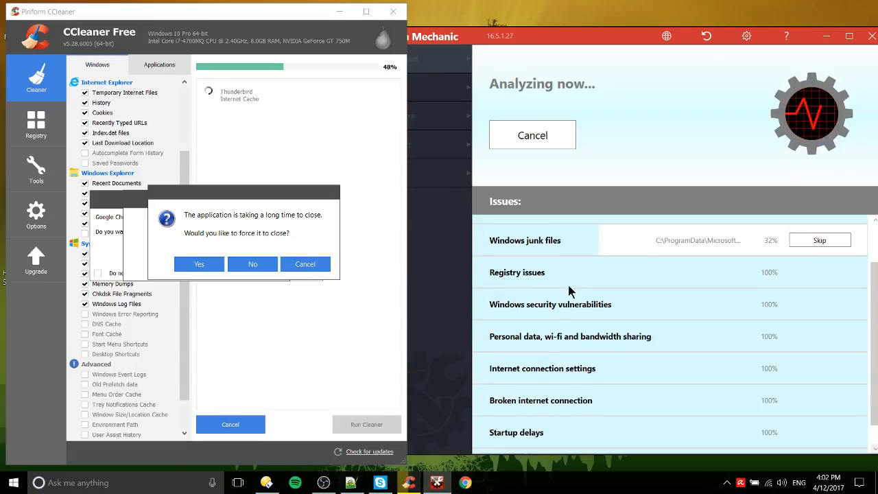
mouse_move(279, 87)
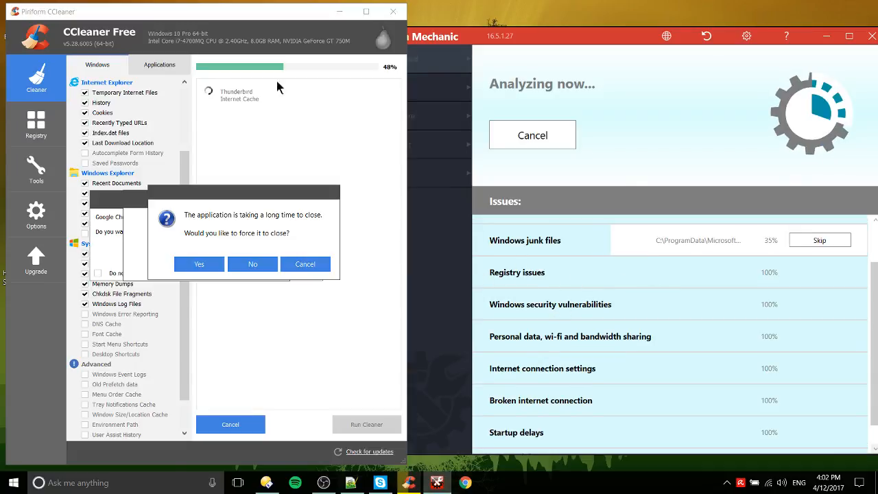
mouse_move(639, 302)
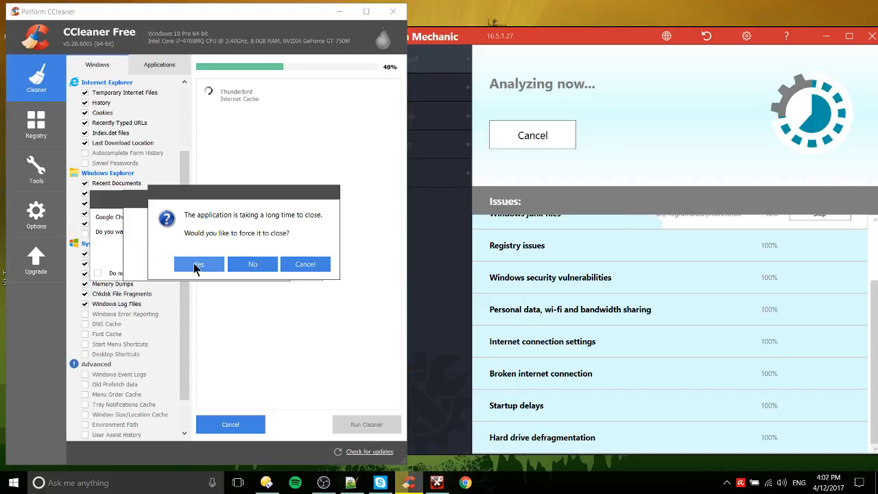
Step: Force Chrome closed so CCleaner's analysis finishes, listing about 409 MB of junk
click(198, 264)
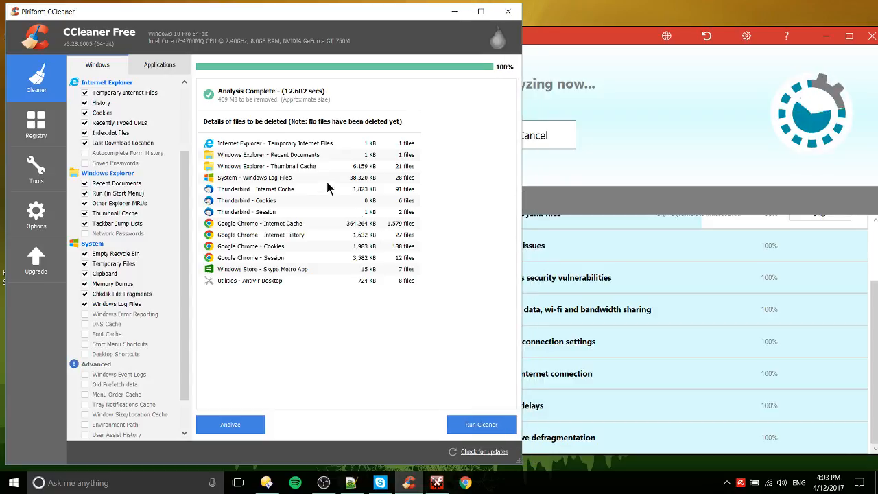
mouse_move(259, 226)
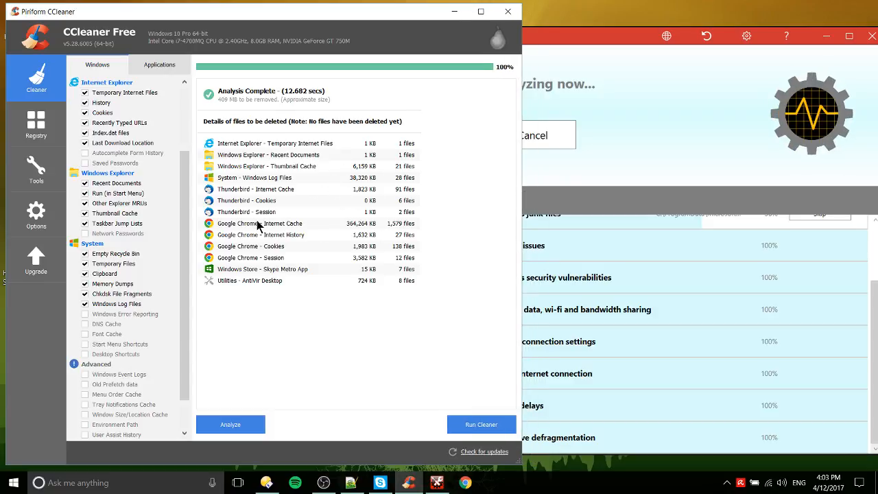
mouse_move(377, 227)
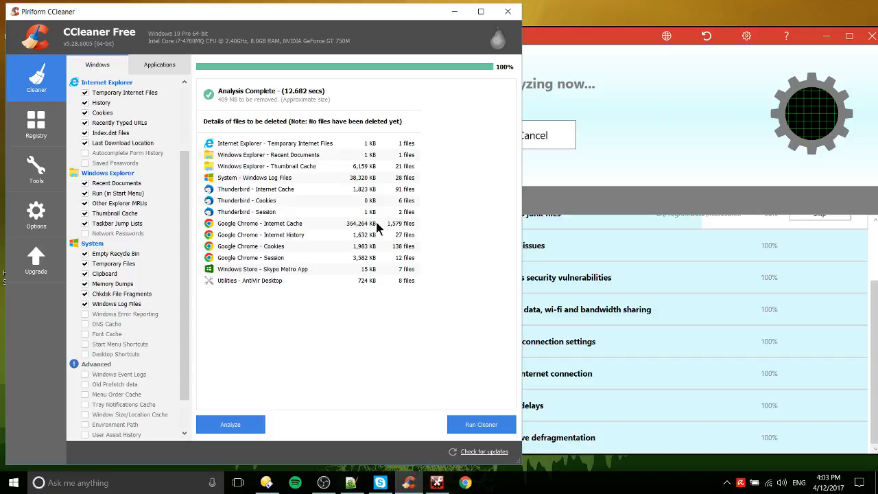
Step: Browse CCleaner's Options pages: Cookies, Exclude, Advanced, then basic Settings
click(36, 214)
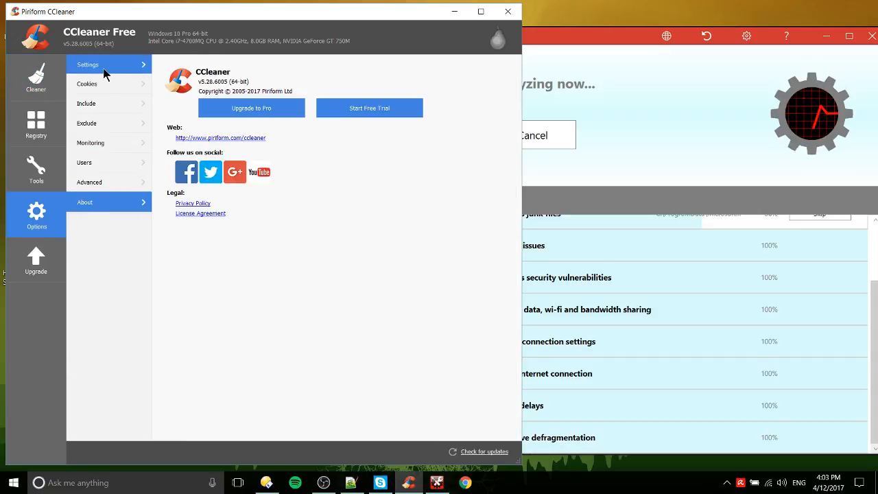
click(87, 84)
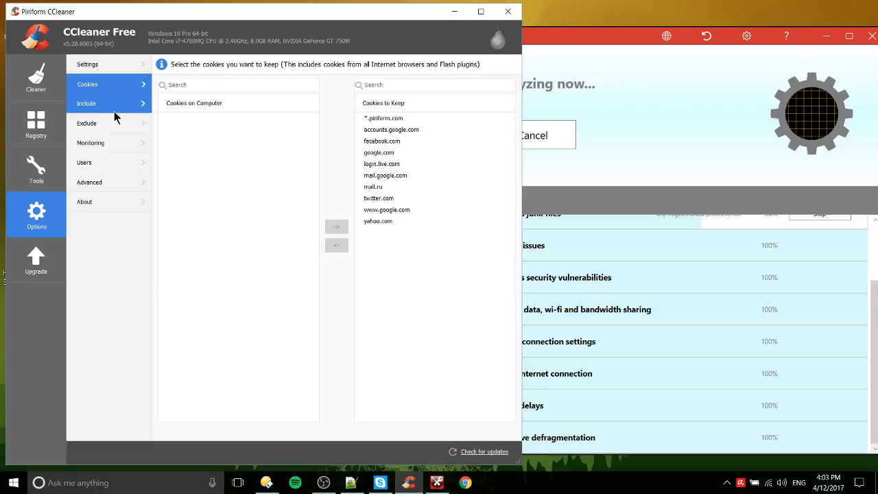
click(87, 123)
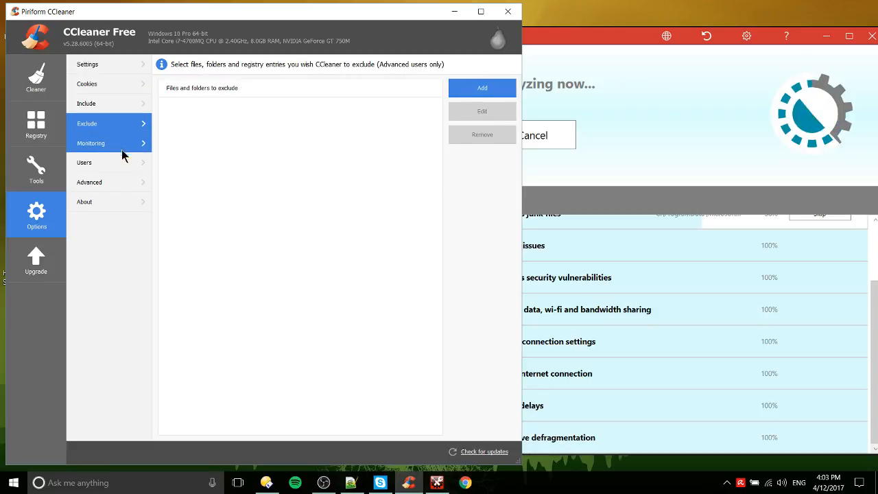
click(90, 182)
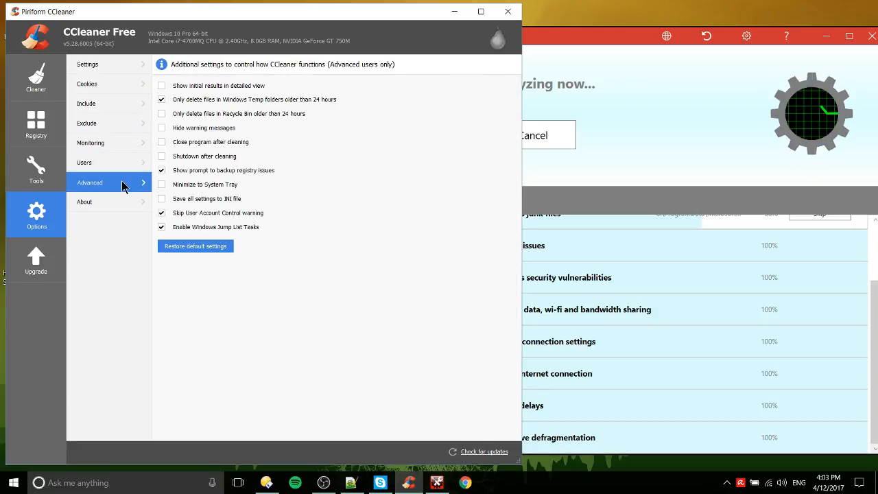
click(87, 64)
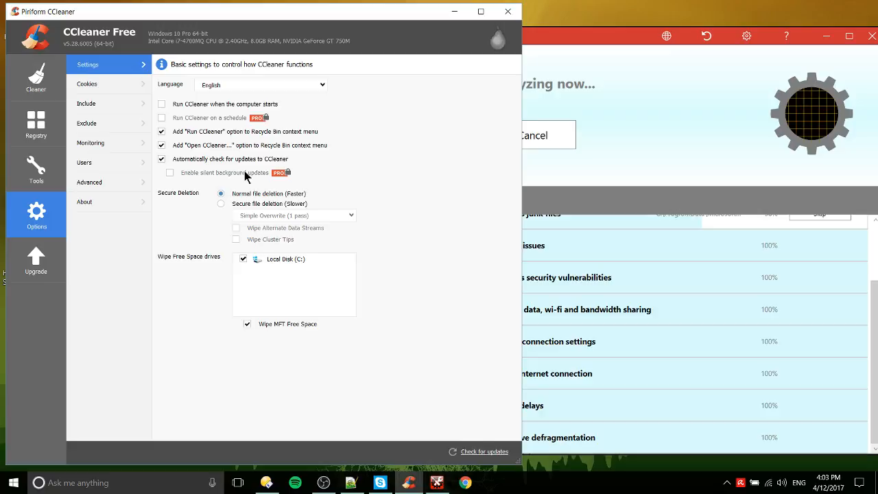
mouse_move(364, 175)
text(d)
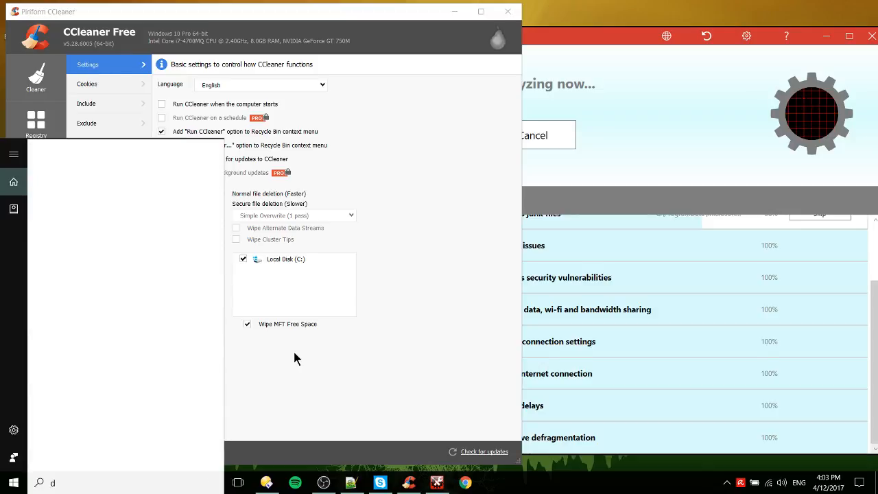
Step: Confirm both drives are 0% fragmented in Optimize Drives, then switch CCleaner to Registry
text(efragme)
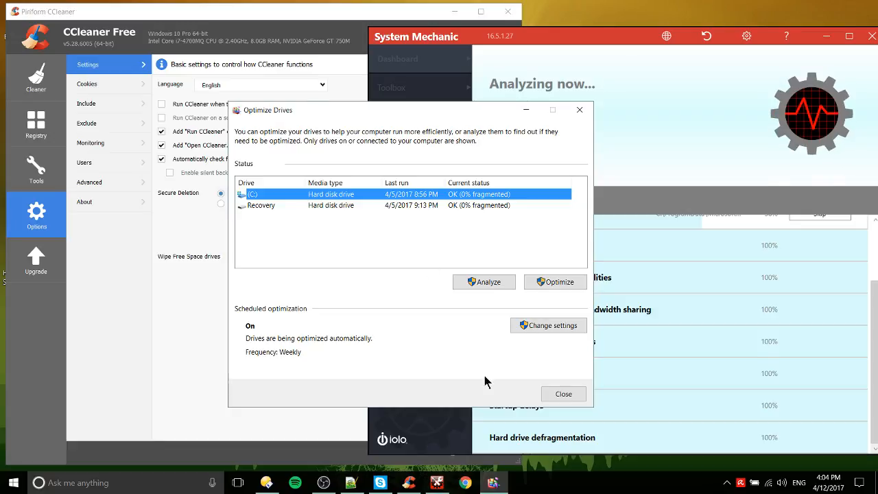
click(563, 393)
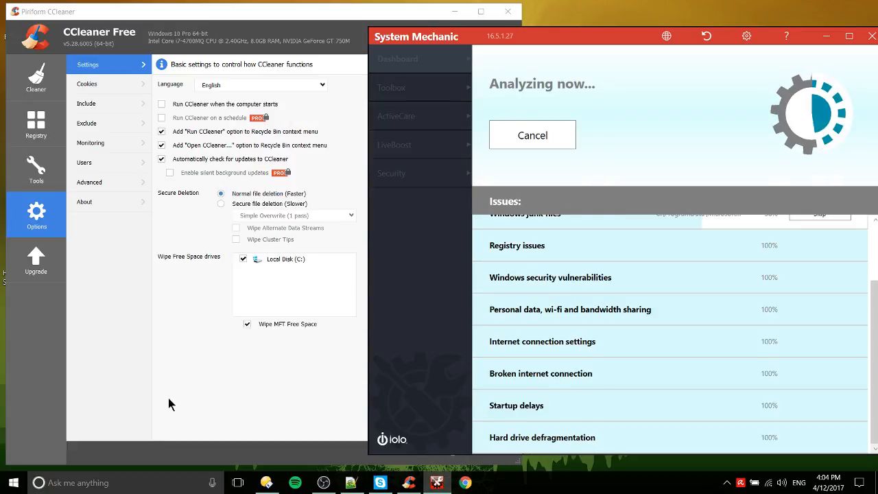
click(36, 123)
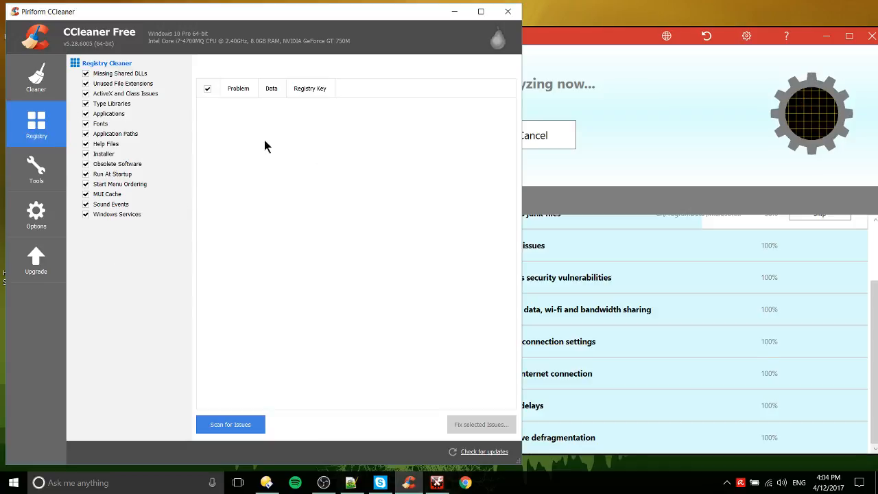
mouse_move(364, 144)
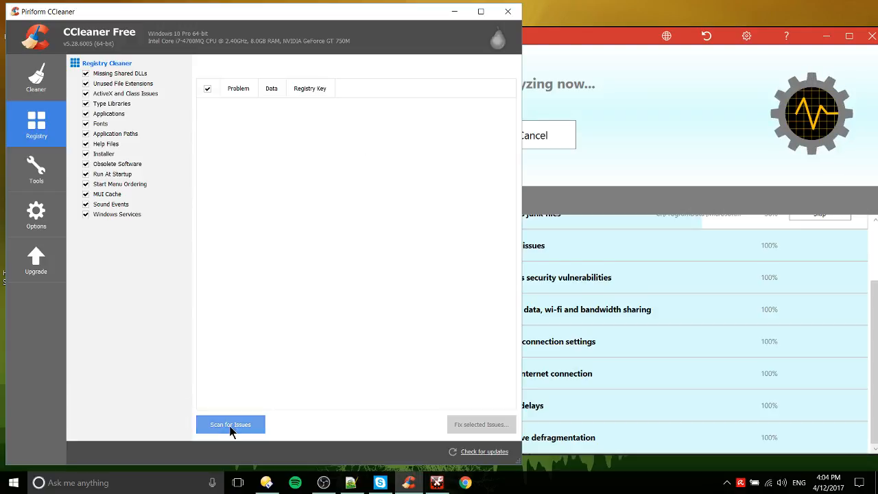
Step: Scan the registry and fix its 13 issues after saving a backup to C:
click(229, 424)
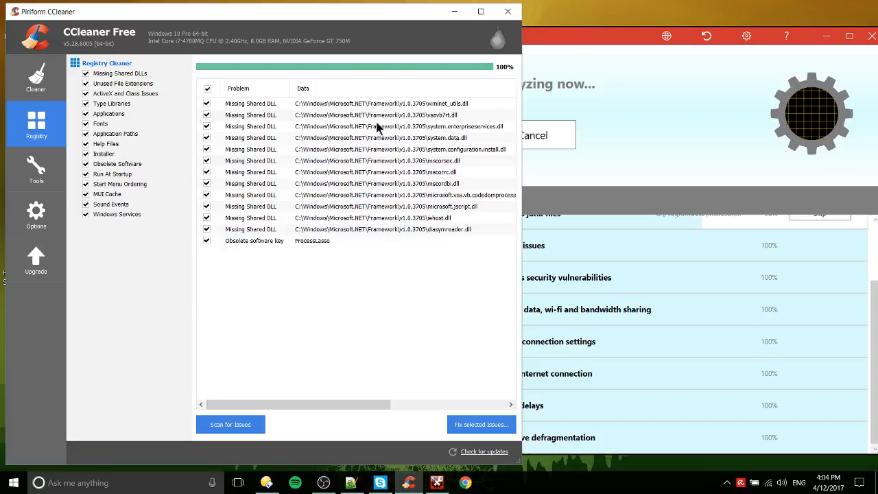
click(480, 424)
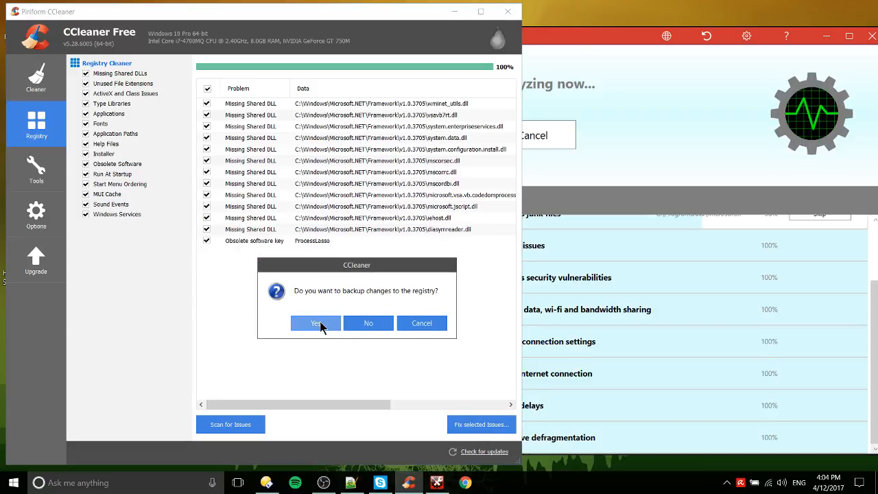
click(315, 323)
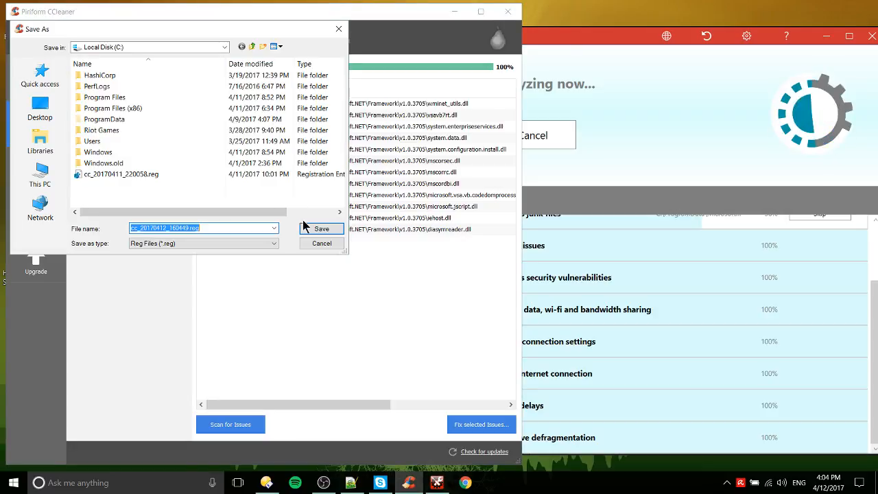
click(321, 228)
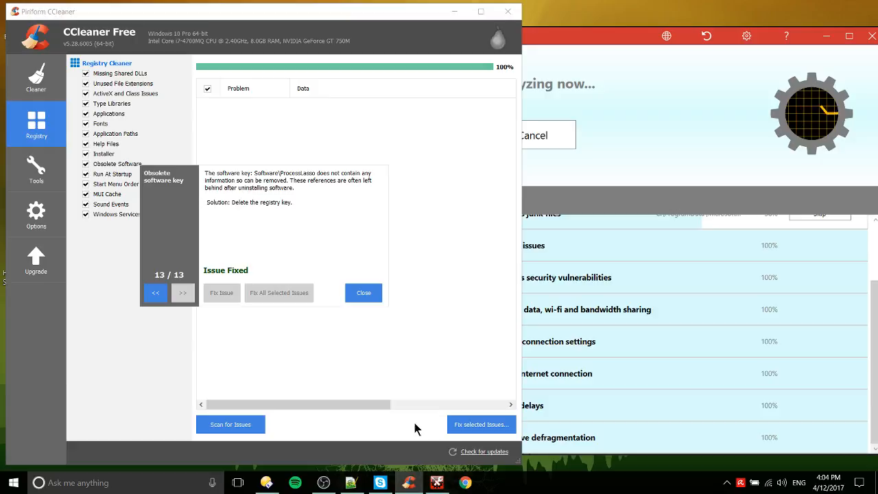
Step: Dismiss the fix dialog, leaving the registry list showing 'No issues were found'
click(363, 292)
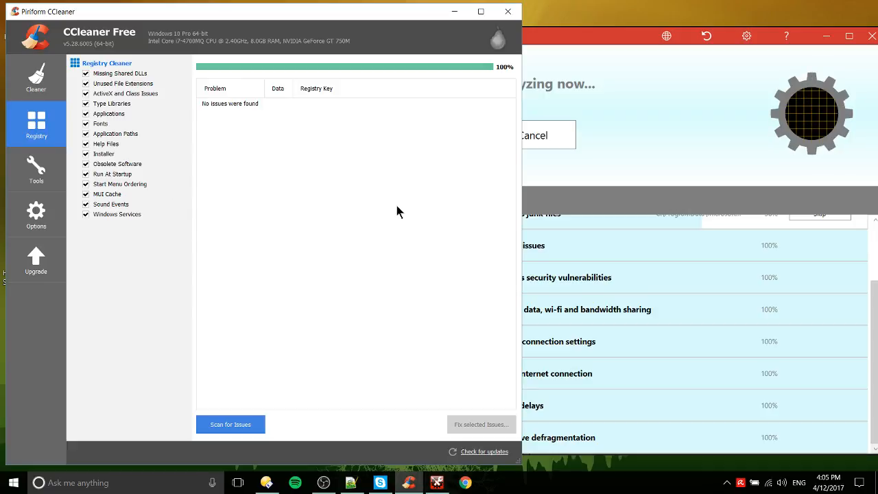
mouse_move(186, 157)
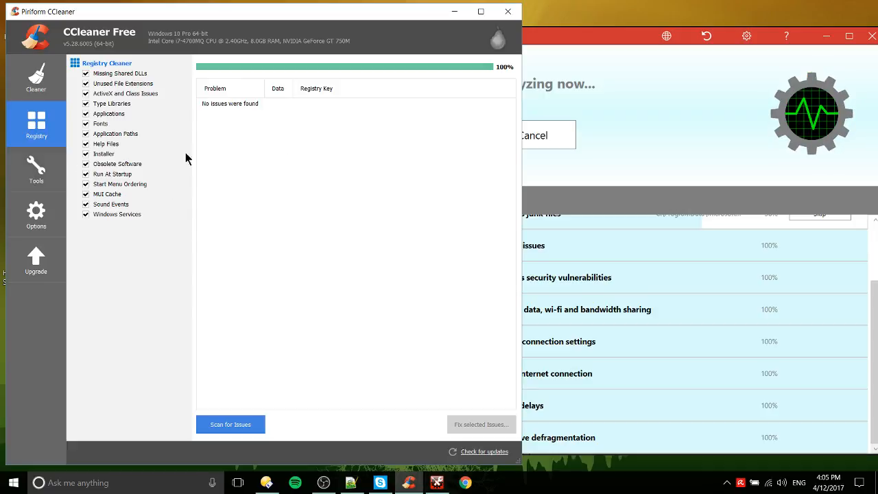
mouse_move(375, 150)
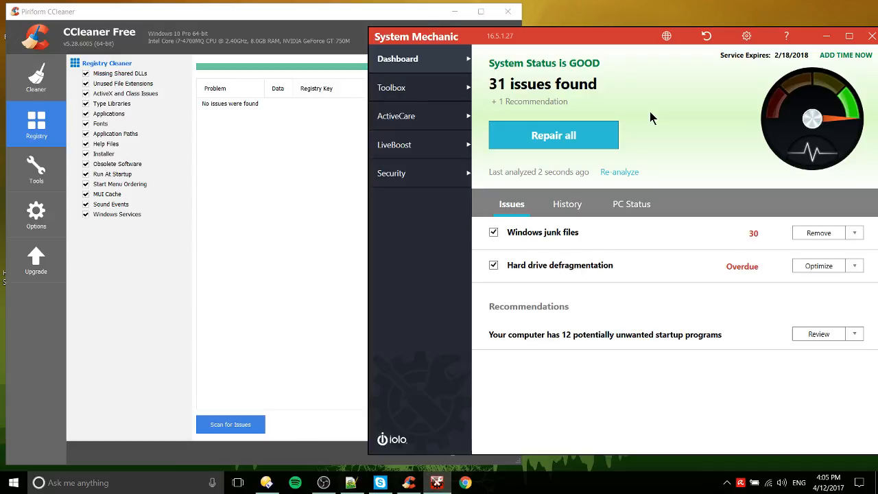
mouse_move(584, 170)
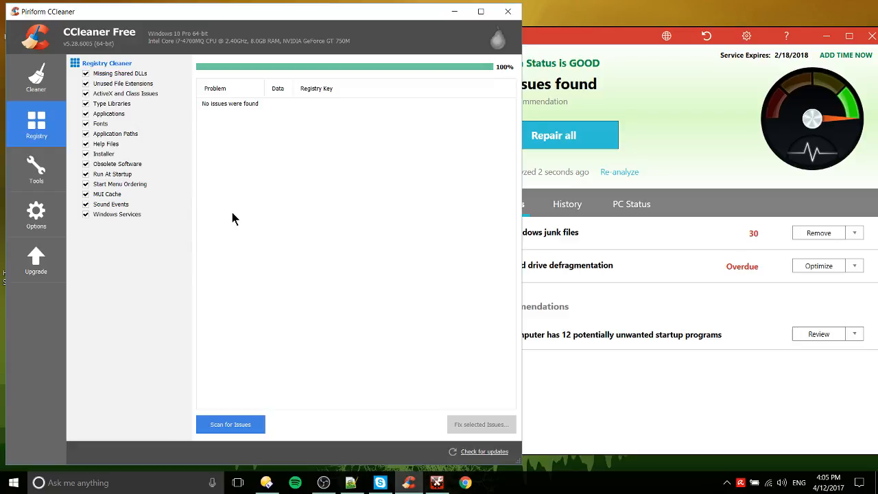
mouse_move(229, 229)
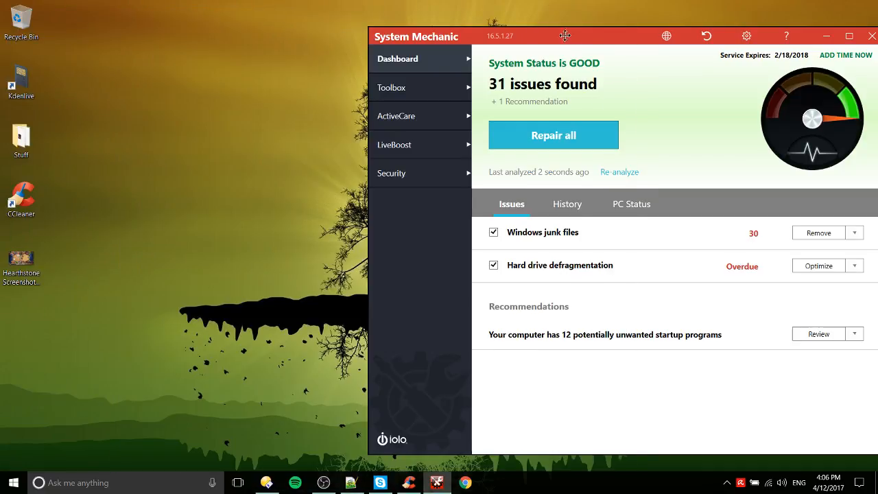
Step: Check the Recycle Bin's right-click menu for its CCleaner options
right_click(20, 17)
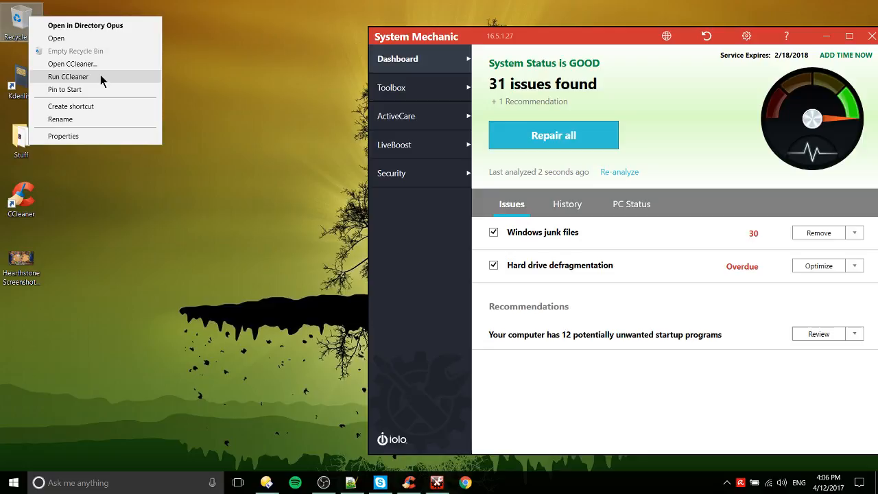
mouse_move(214, 62)
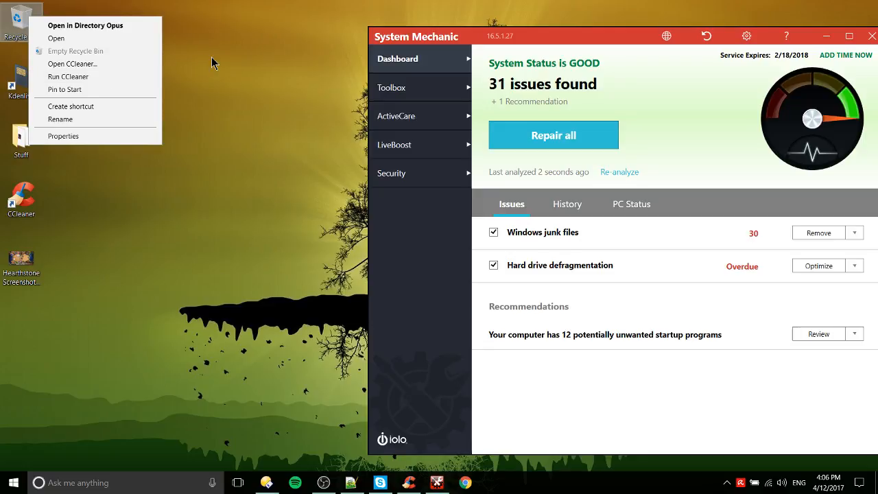
mouse_move(245, 231)
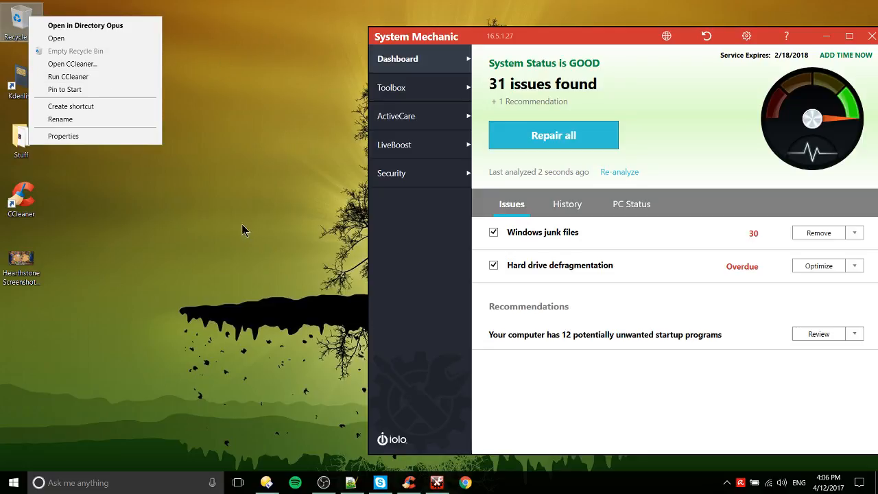
mouse_move(235, 247)
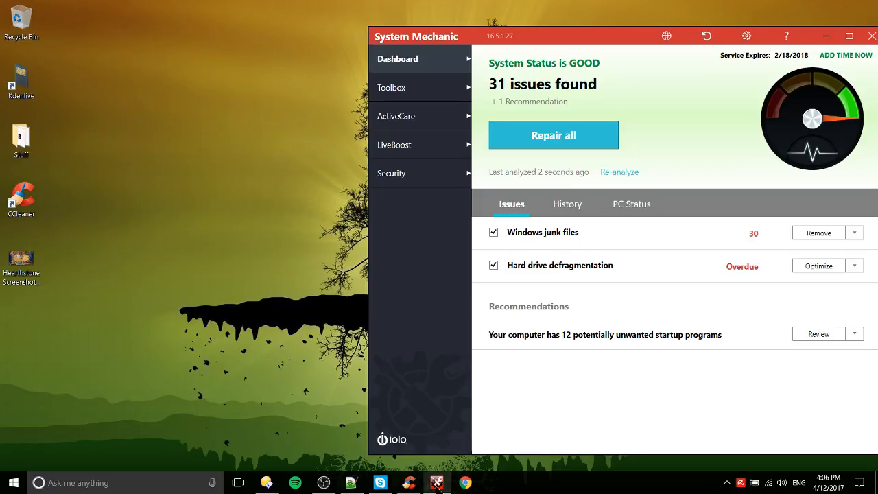
mouse_move(409, 482)
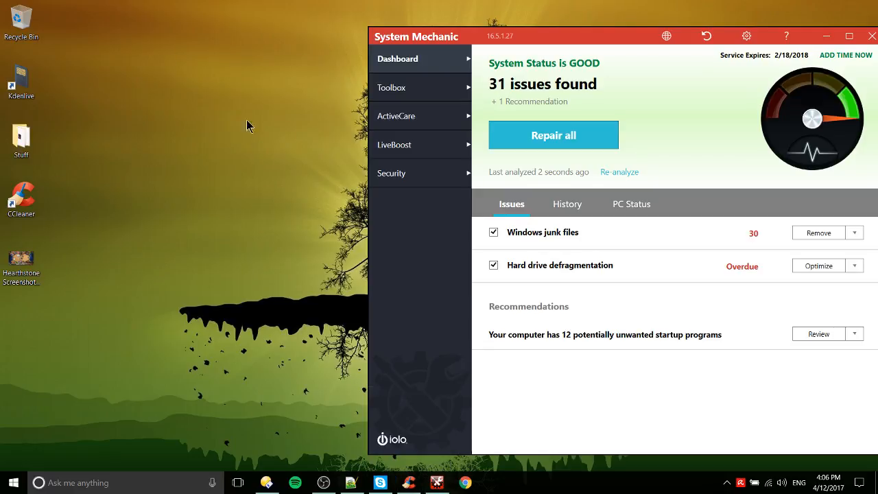
right_click(20, 17)
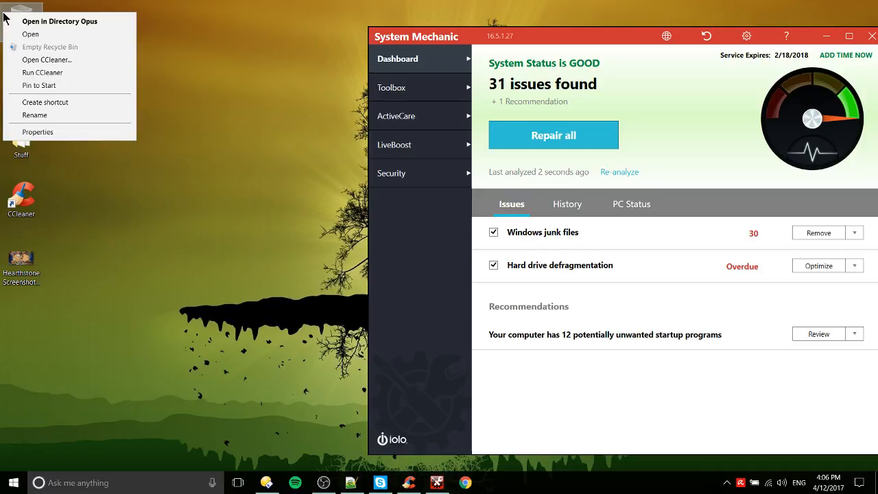
mouse_move(30, 52)
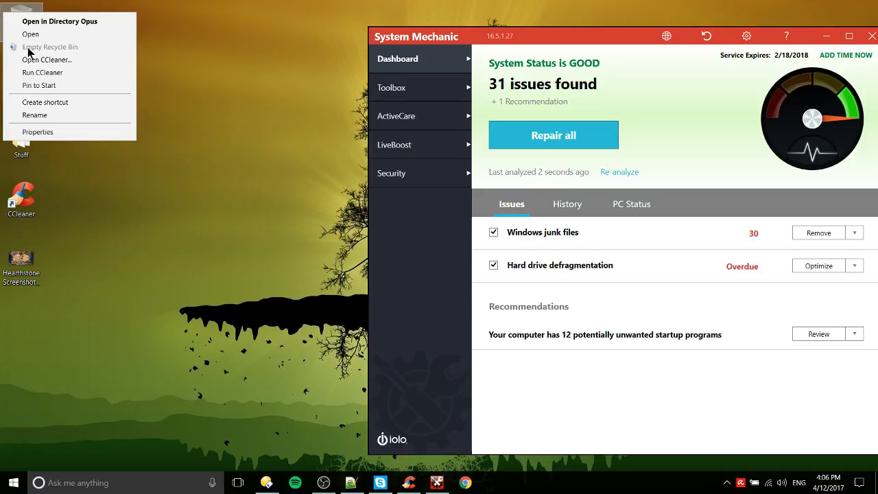
mouse_move(65, 73)
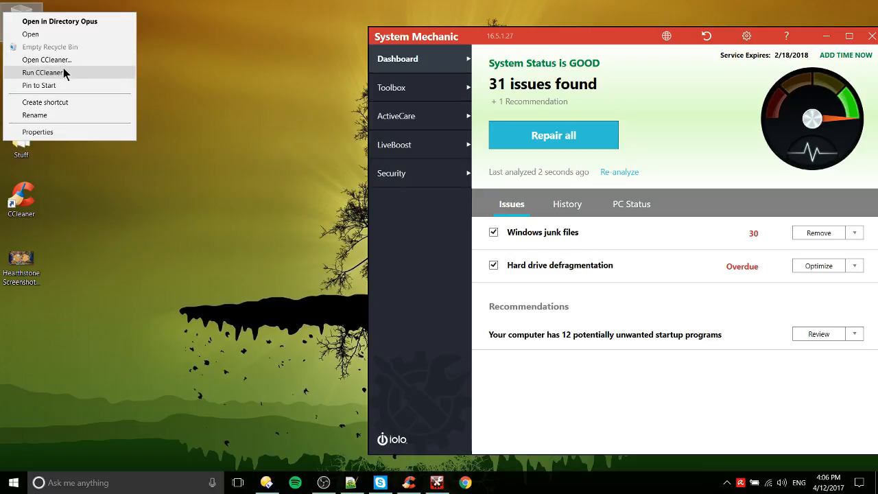
mouse_move(78, 79)
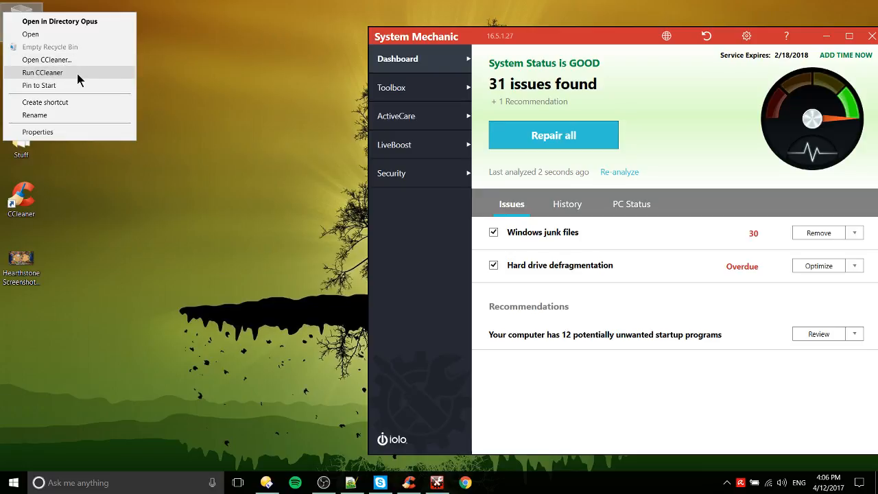
mouse_move(46, 60)
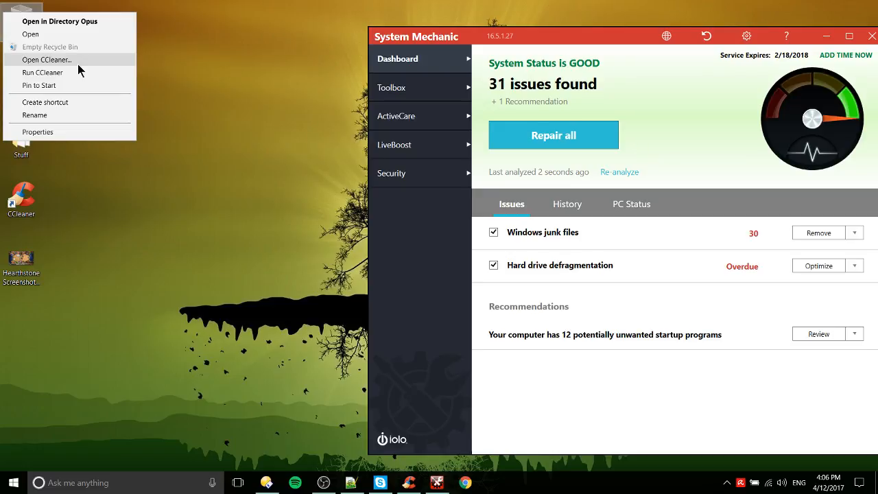
mouse_move(87, 85)
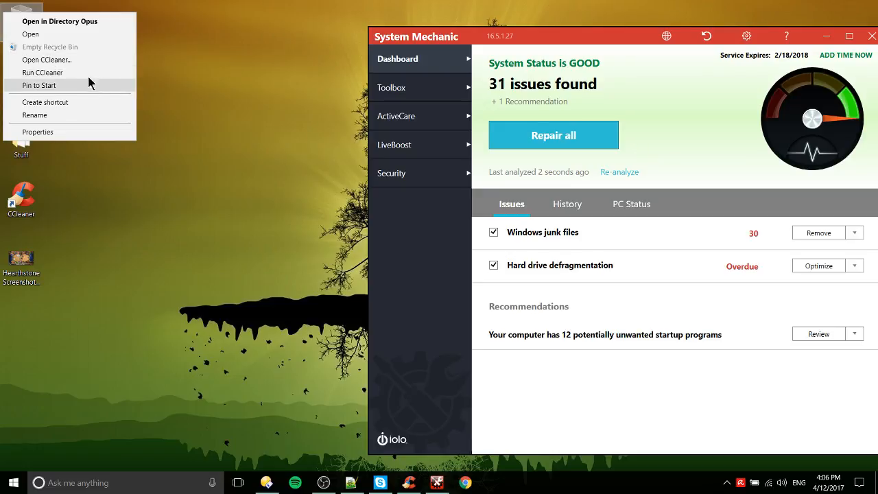
mouse_move(195, 72)
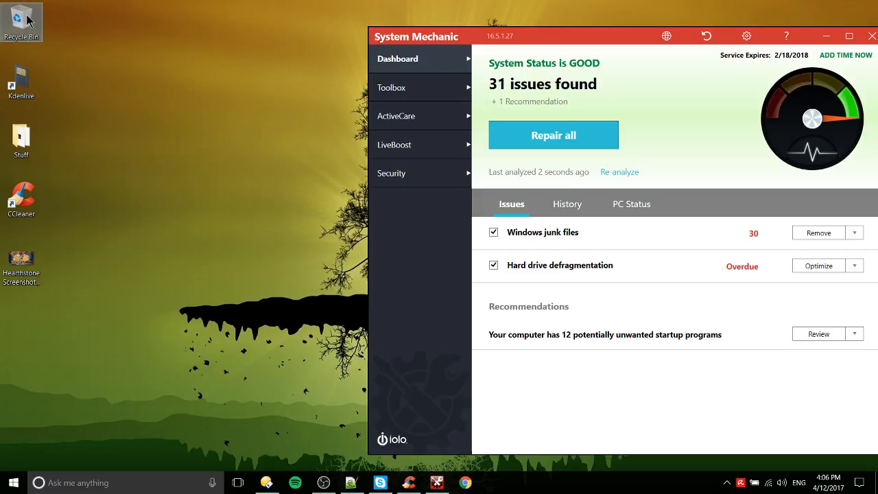
right_click(23, 21)
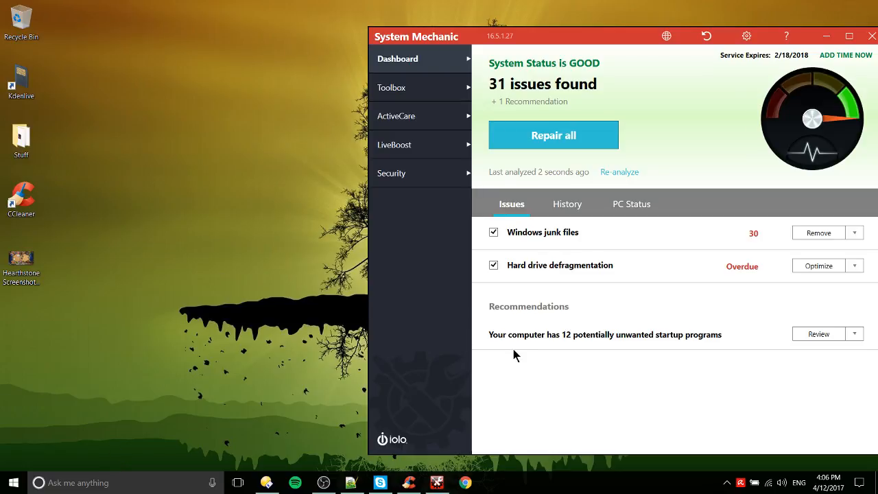
mouse_move(795, 455)
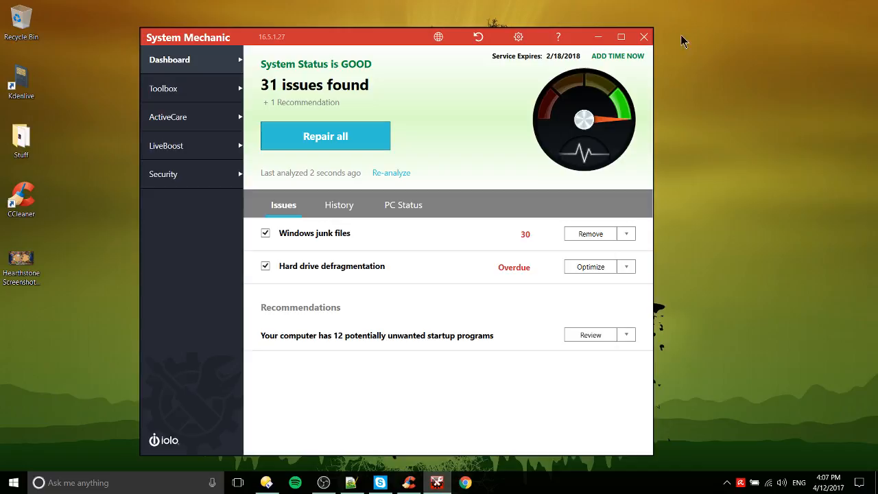
Step: Maximize System Mechanic, remove the 30 Windows junk files, and review the 12 startup programs
click(621, 36)
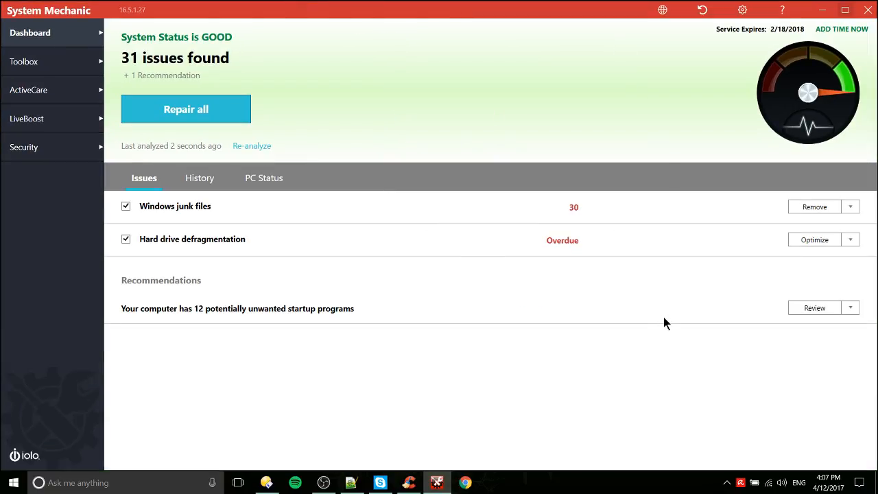
mouse_move(219, 261)
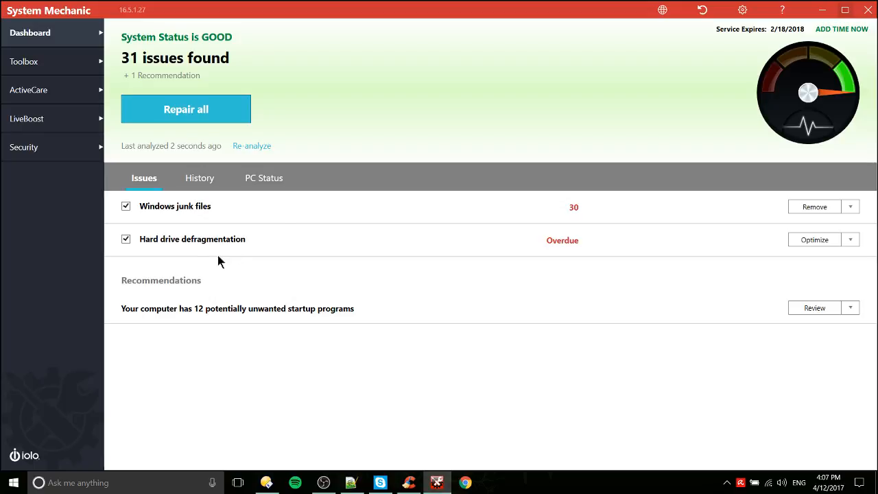
mouse_move(814, 206)
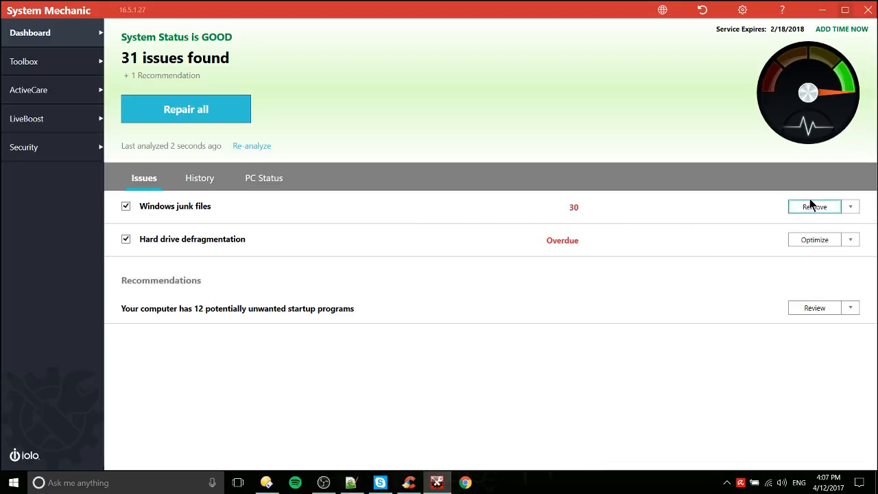
click(814, 207)
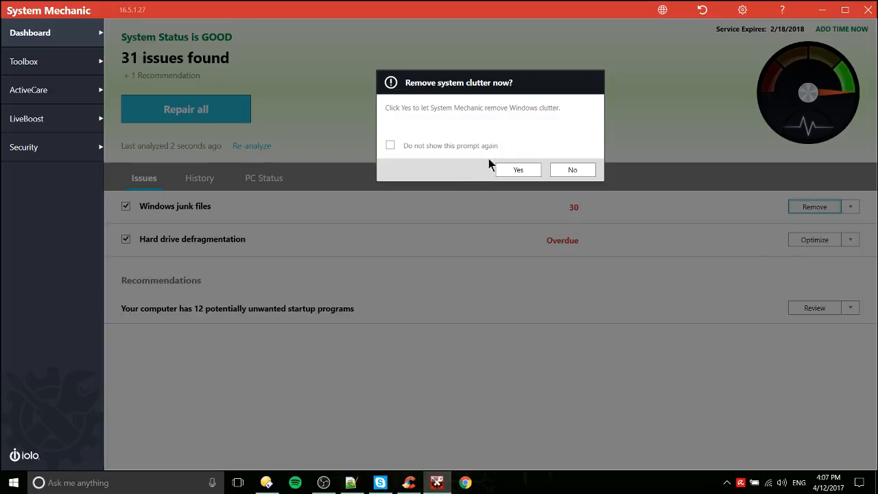
click(517, 170)
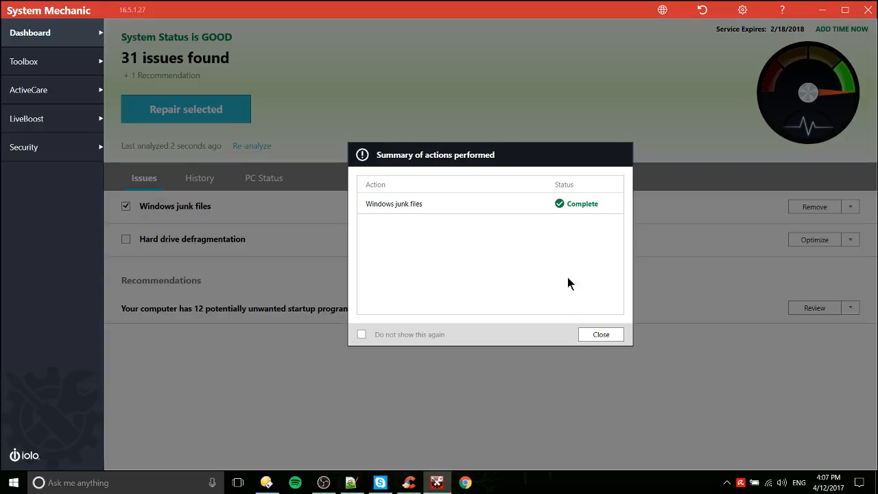
click(601, 334)
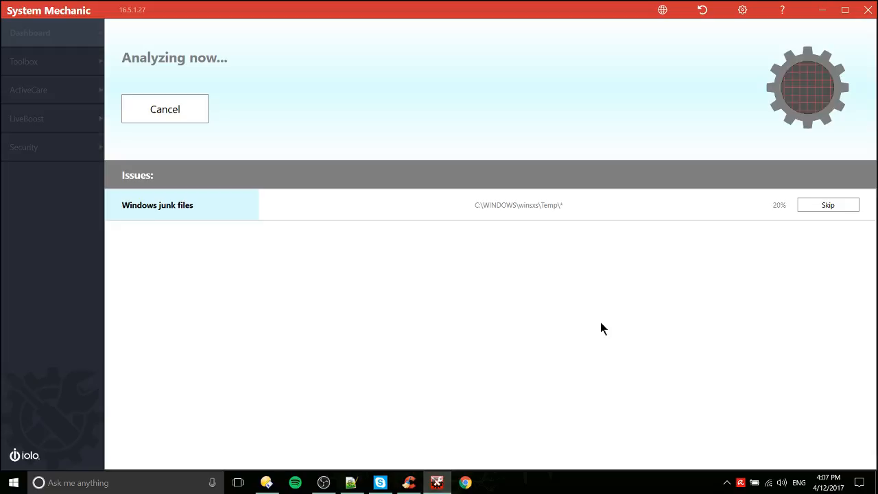
mouse_move(593, 351)
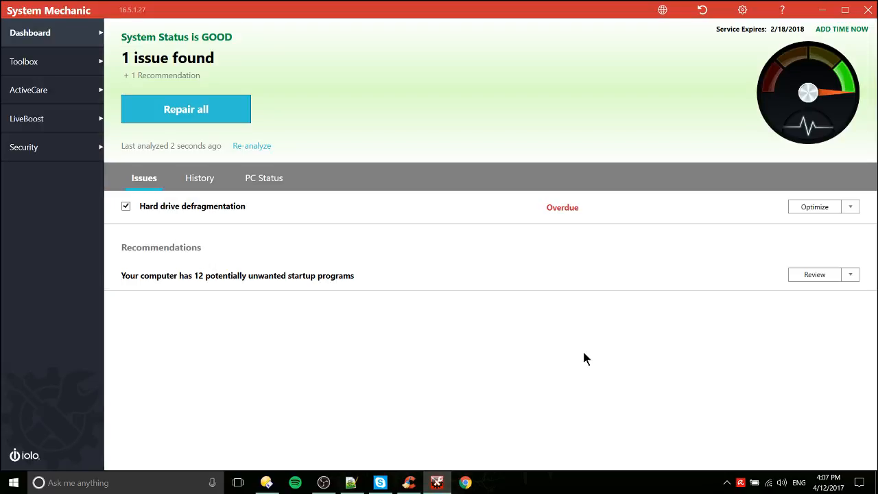
mouse_move(773, 267)
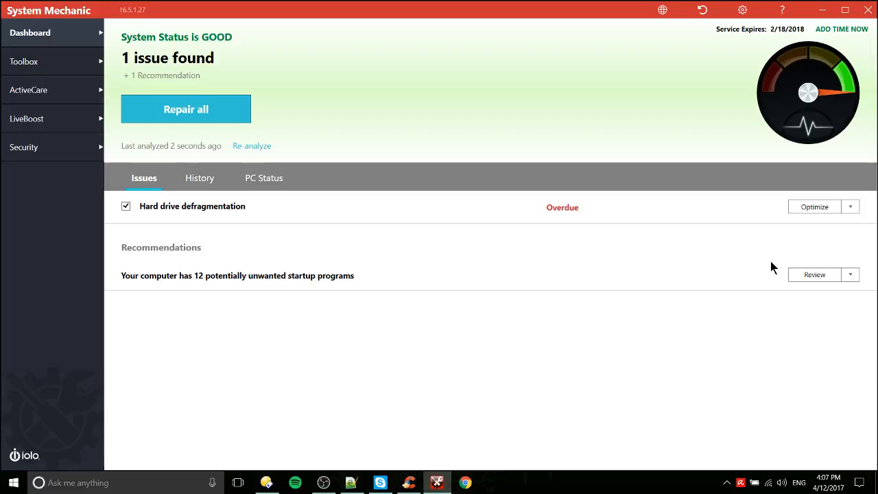
click(814, 274)
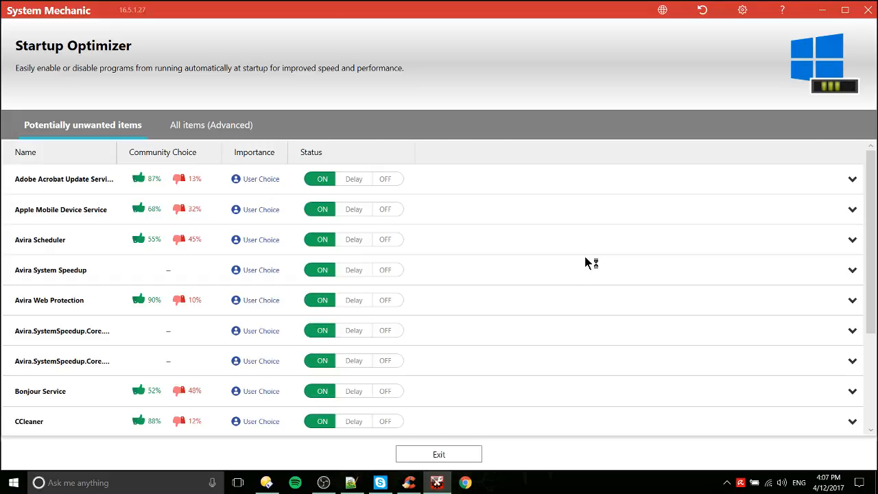
mouse_move(64, 180)
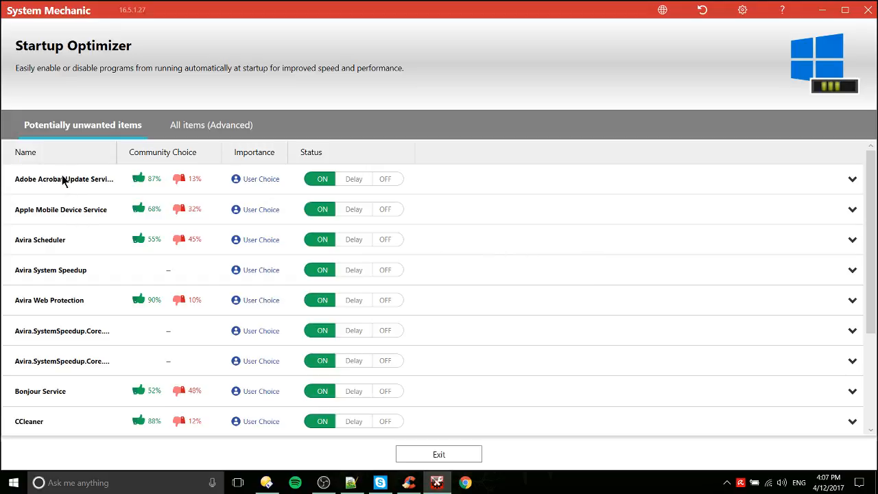
Step: Review the Startup Optimizer list, leaving every startup program on, and exit without changes
scroll(down, 3)
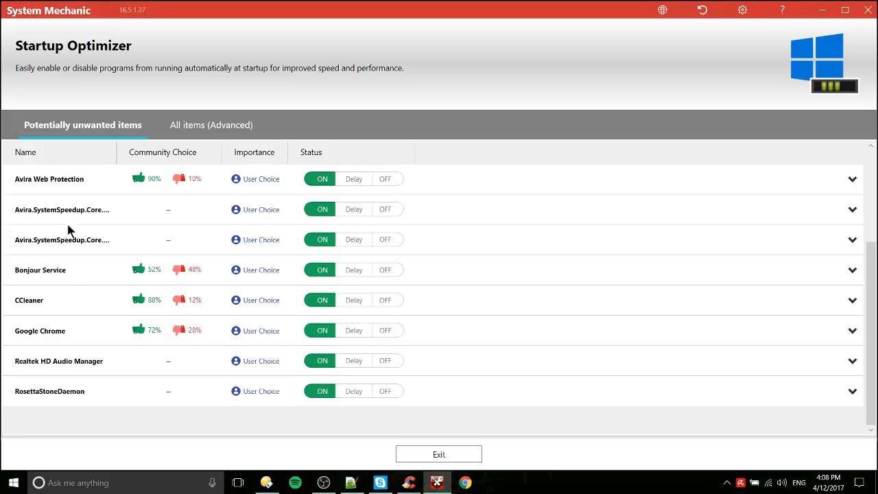
mouse_move(73, 300)
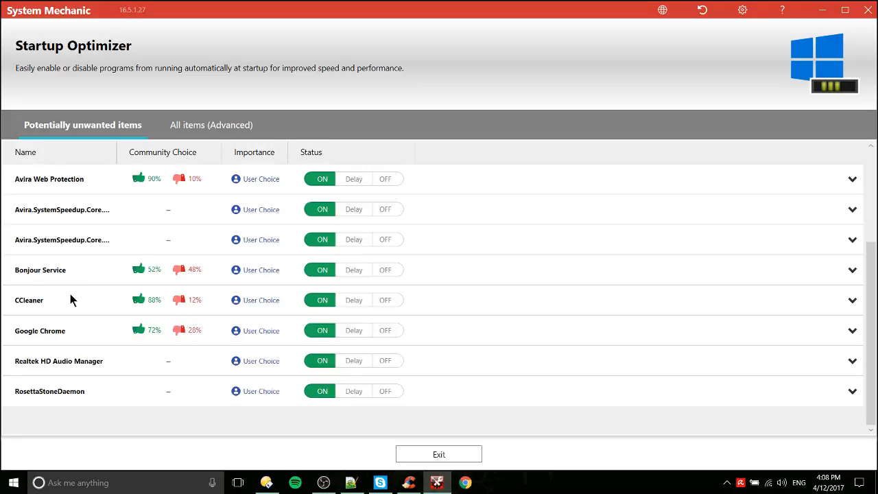
mouse_move(101, 296)
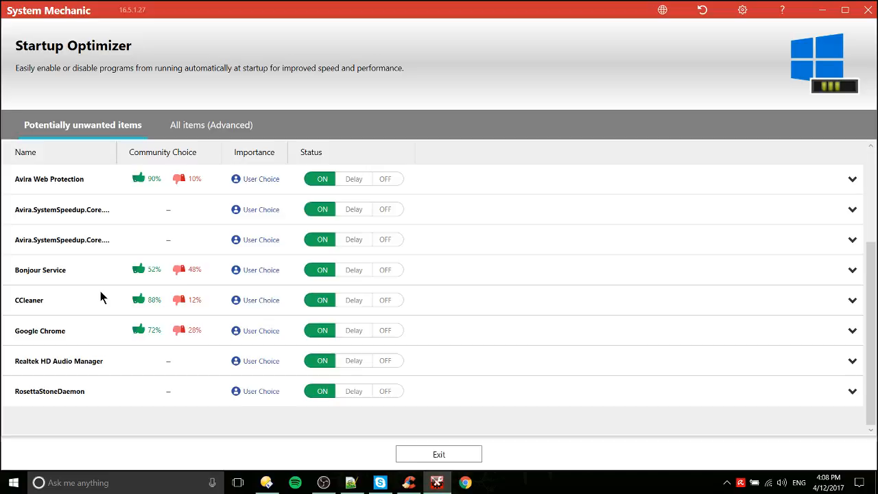
mouse_move(117, 275)
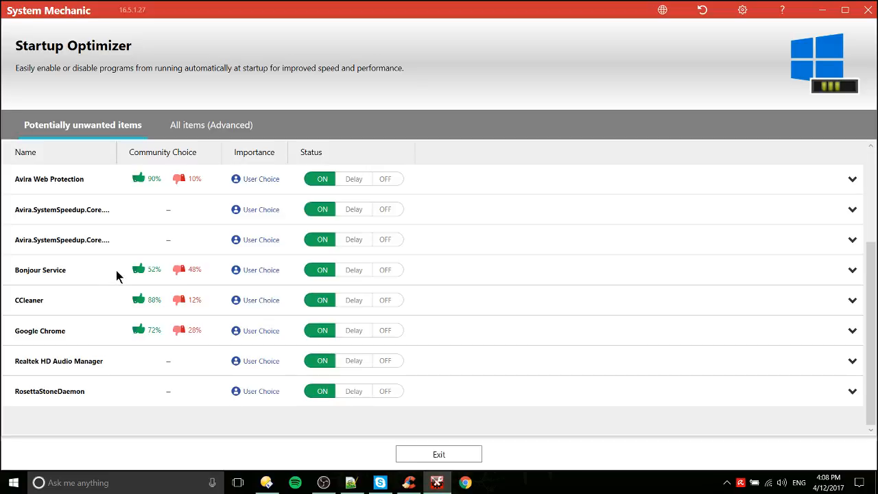
mouse_move(68, 303)
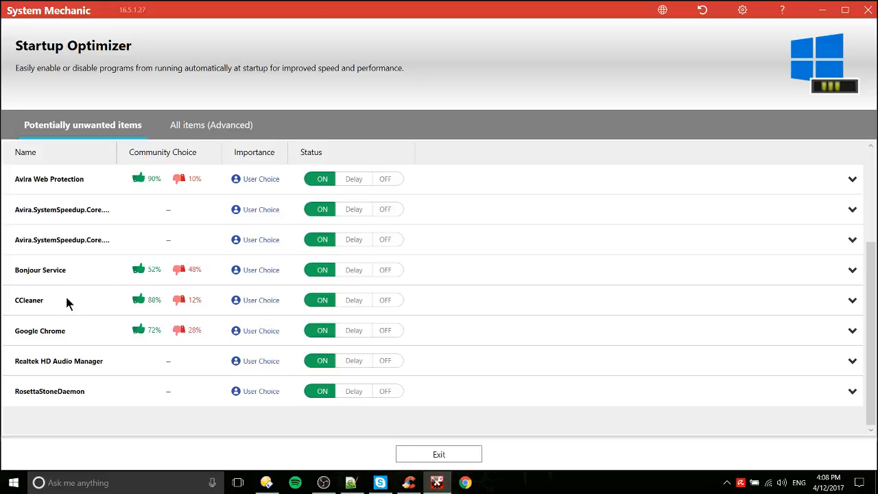
mouse_move(81, 404)
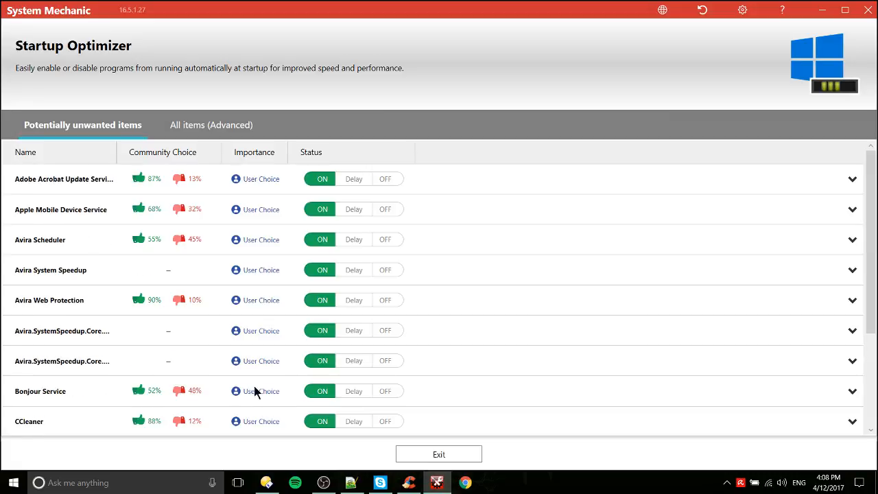
mouse_move(535, 258)
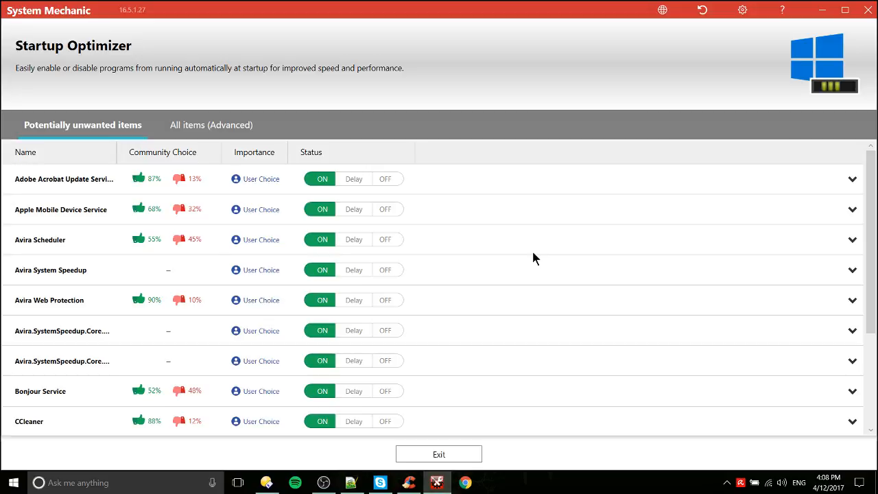
scroll(down, 3)
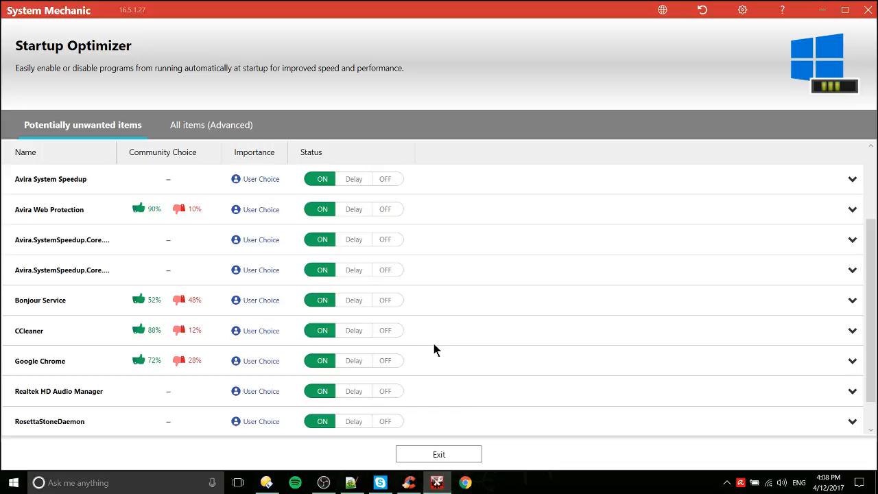
mouse_move(309, 327)
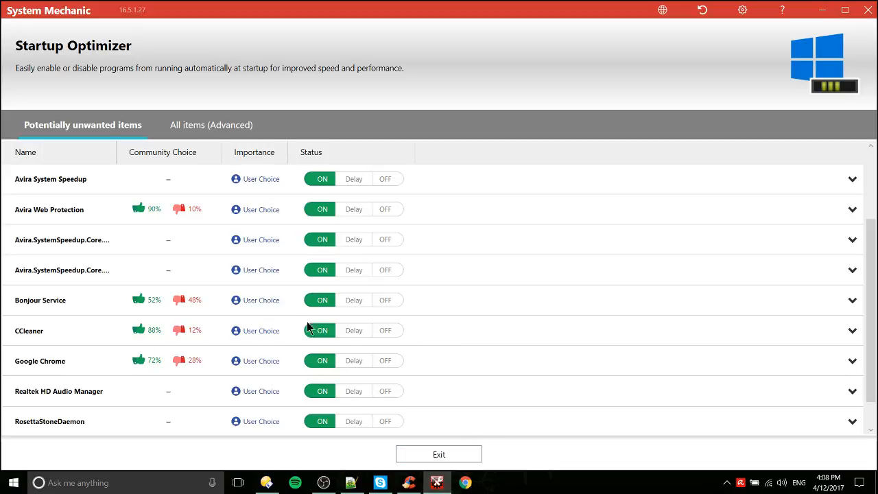
mouse_move(439, 454)
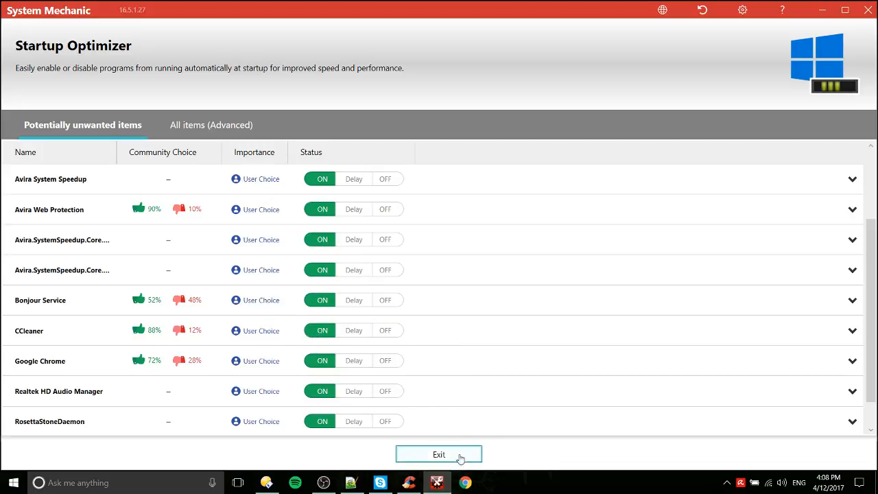
click(439, 454)
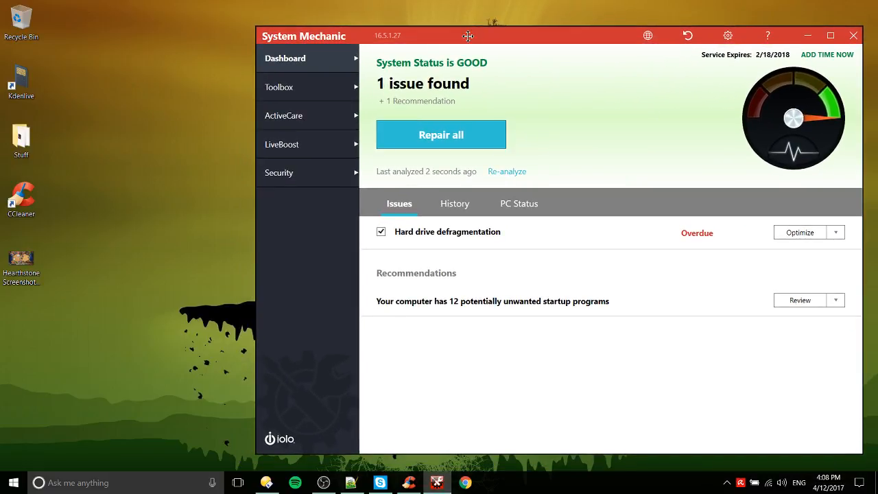
mouse_move(643, 184)
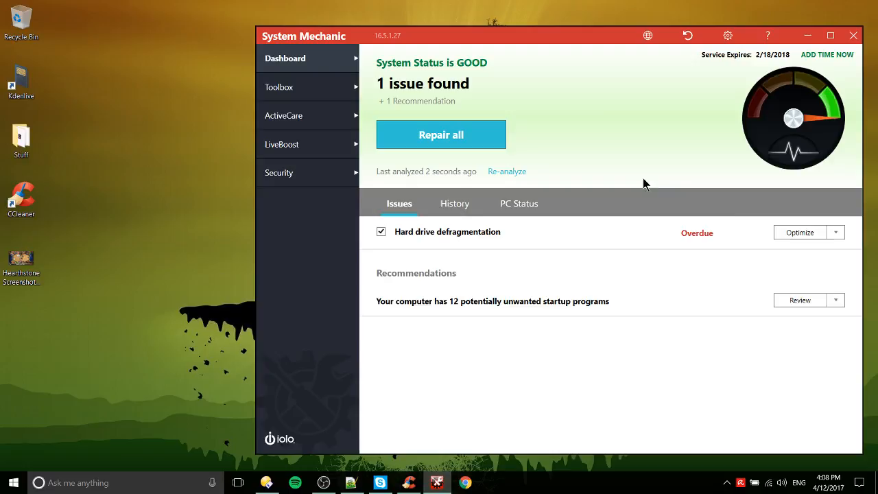
Step: Start repairing the overdue hard drive defragmentation issue with Repair all
click(441, 134)
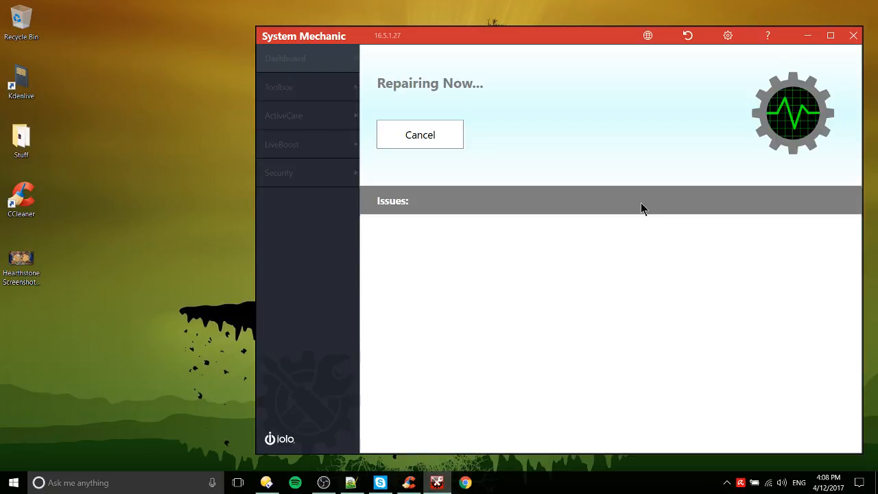
mouse_move(634, 220)
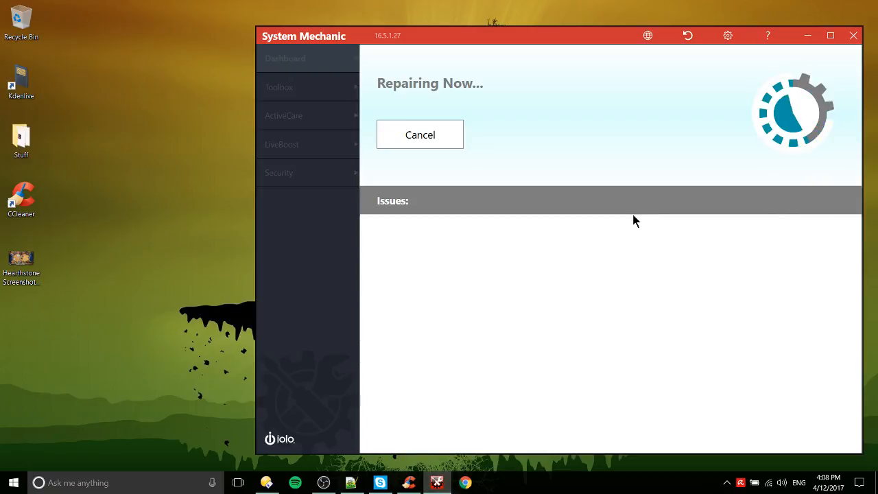
mouse_move(602, 243)
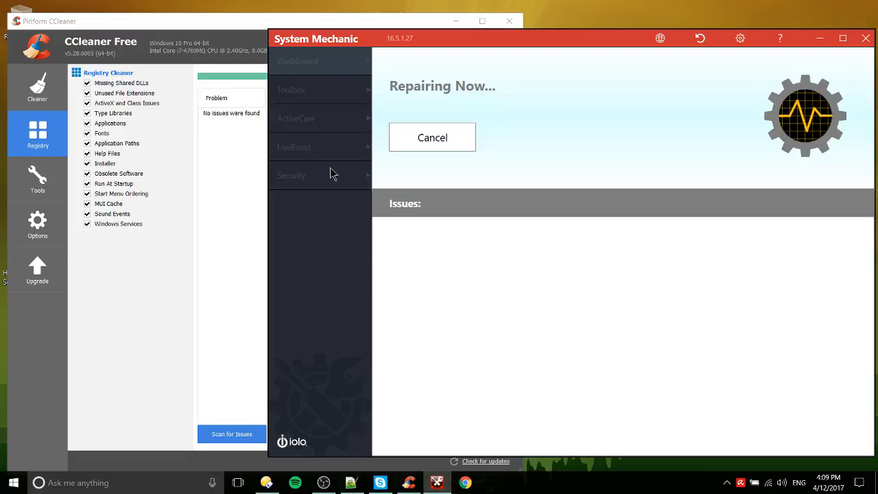
mouse_move(325, 160)
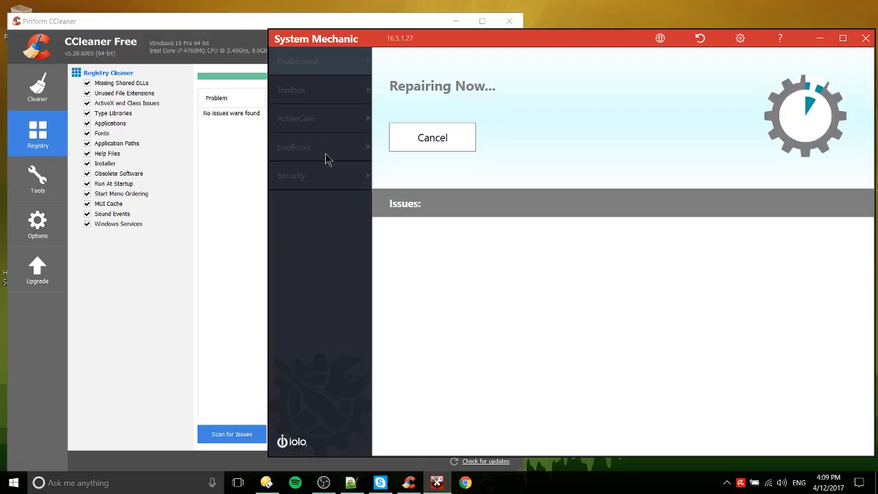
mouse_move(323, 163)
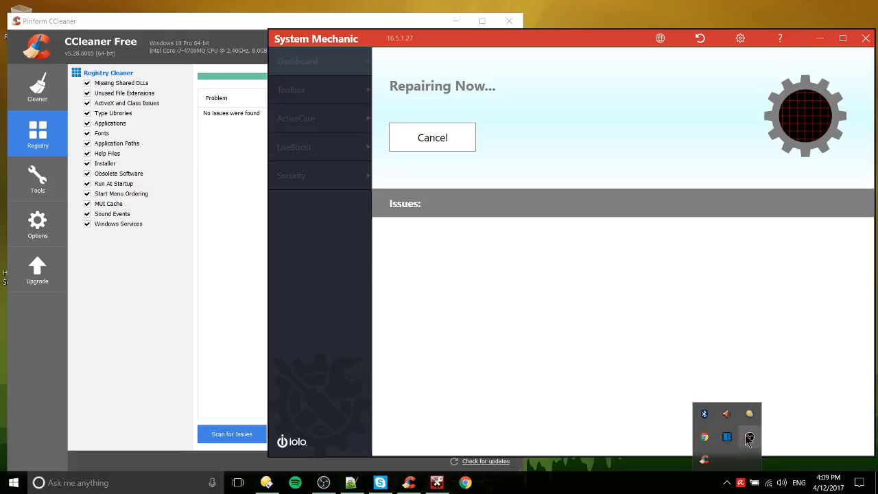
right_click(750, 438)
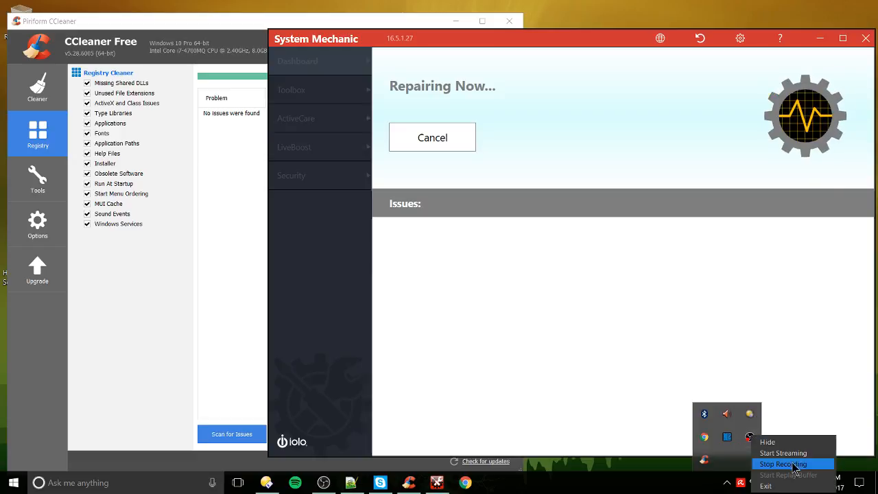